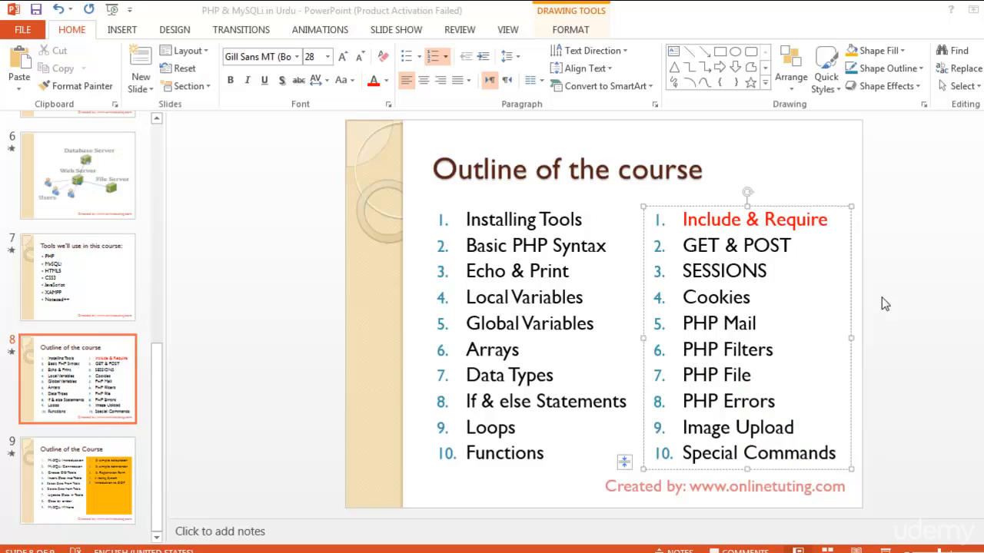
mouse_move(583, 329)
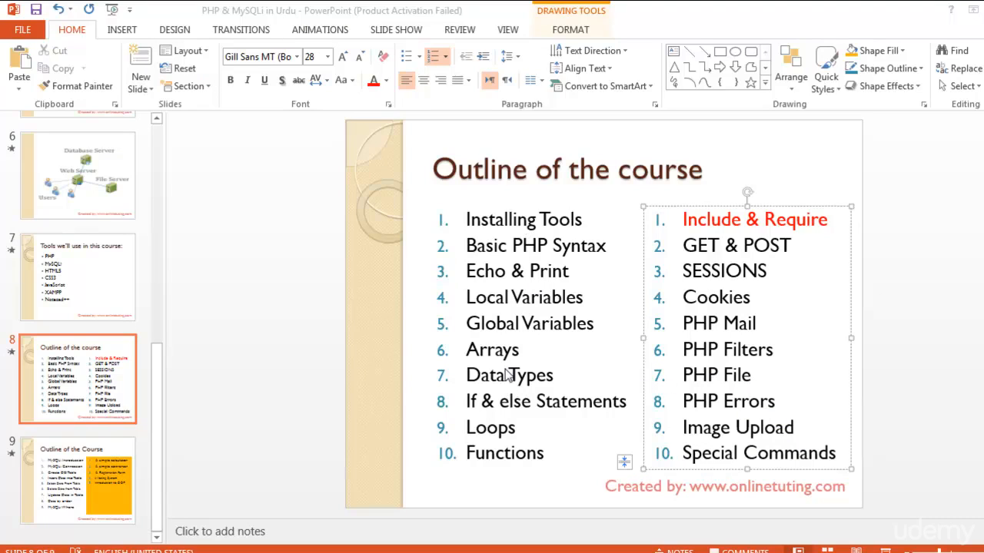
mouse_move(586, 402)
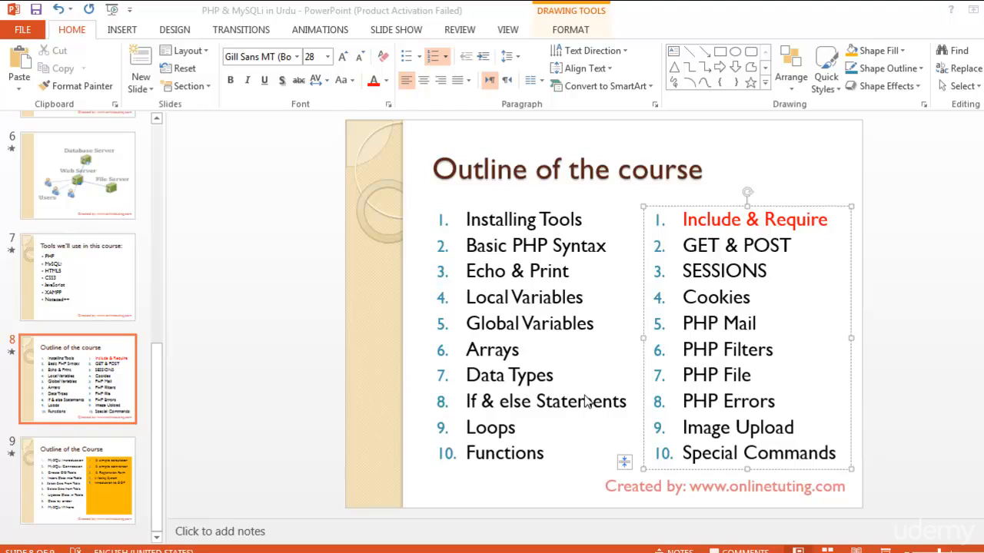
mouse_move(750, 262)
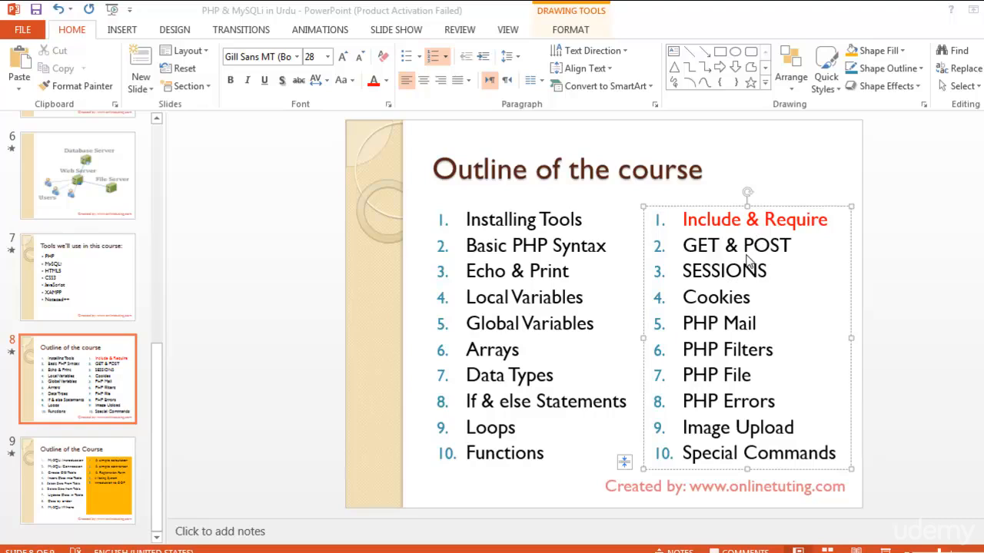
mouse_move(765, 310)
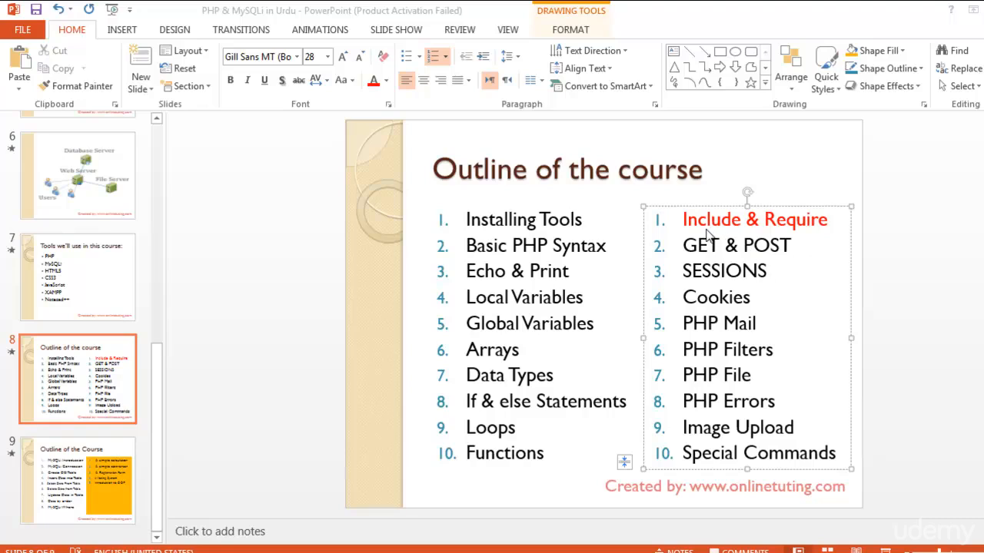
mouse_move(774, 234)
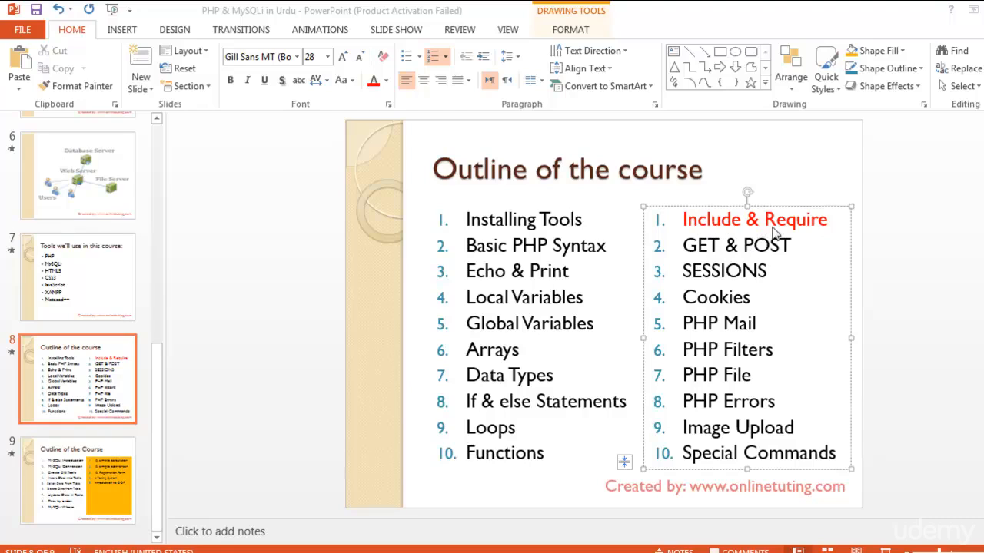
mouse_move(705, 259)
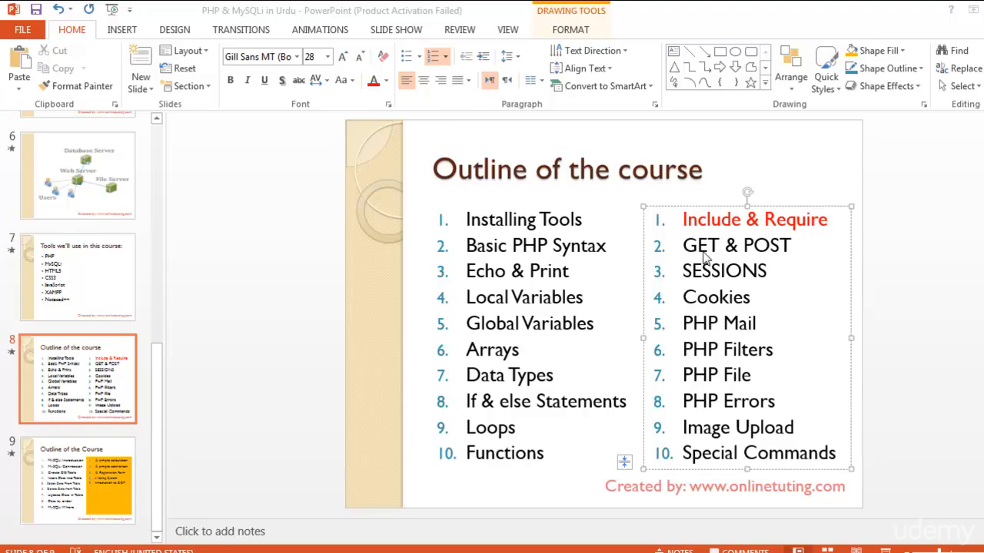
mouse_move(760, 356)
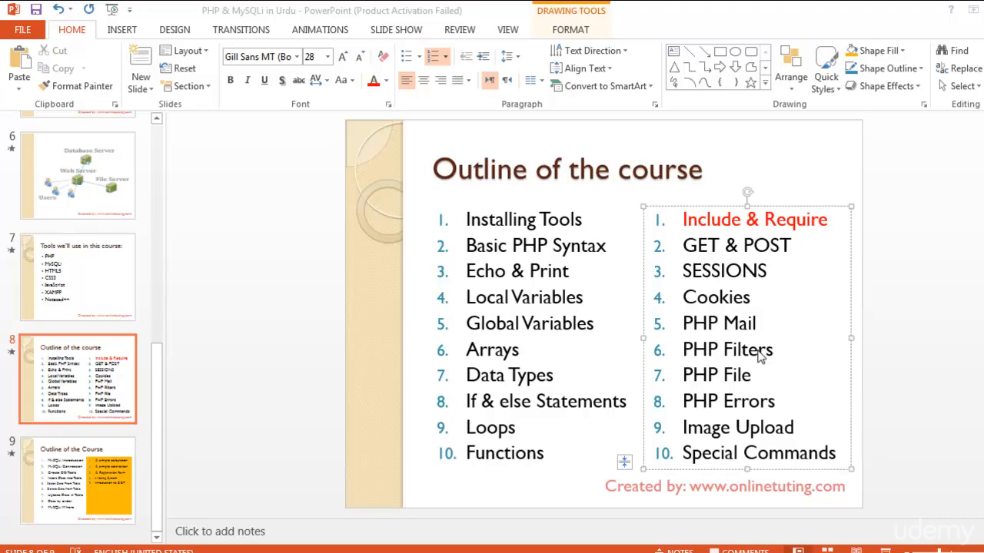
mouse_move(738, 271)
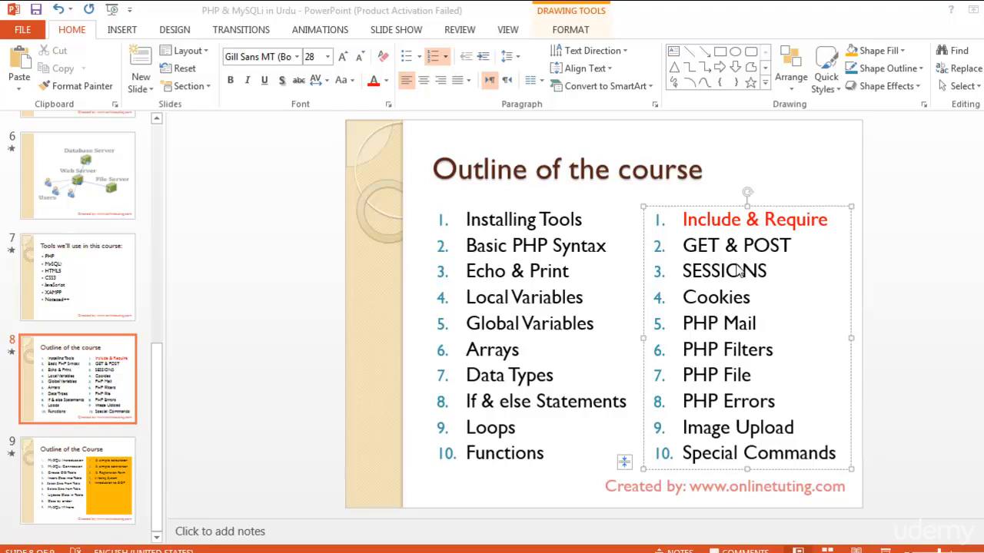
mouse_move(776, 237)
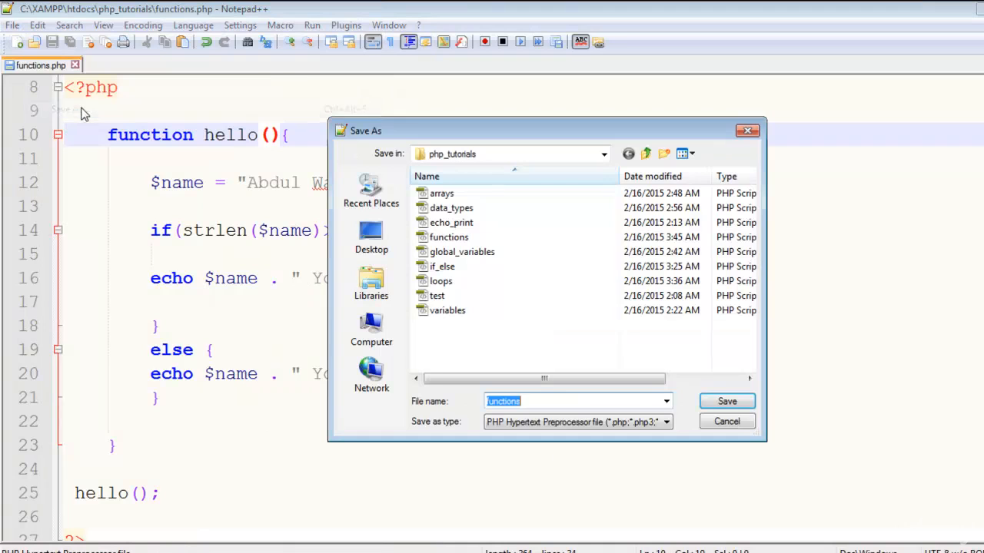
Save the script as include_require.php in the php_tutorials folder
type("include_require.")
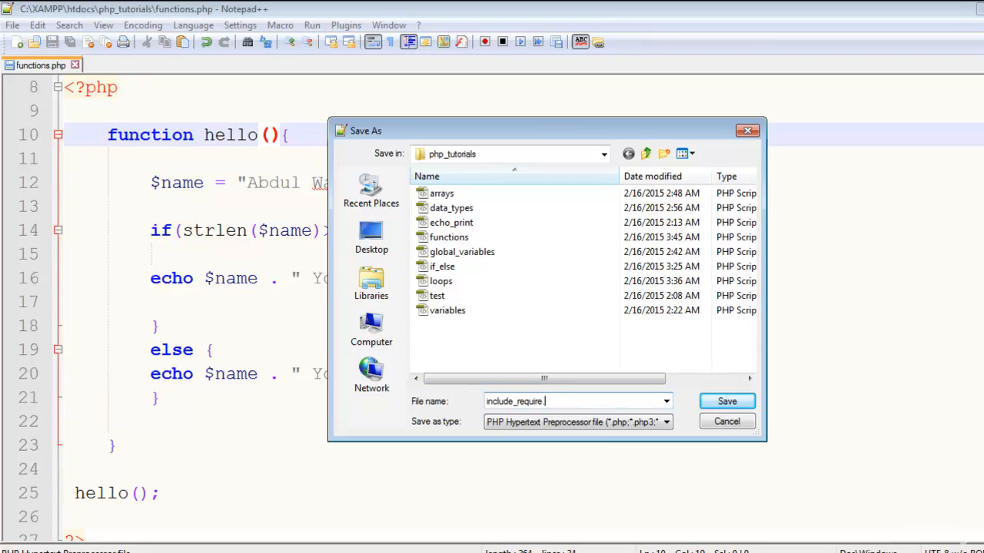
left_click(726, 401)
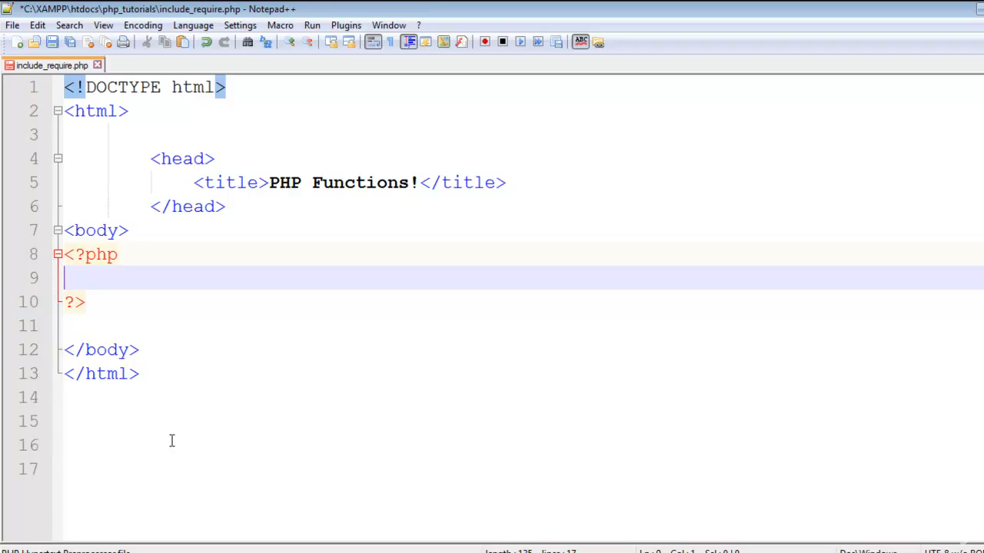
mouse_move(145, 436)
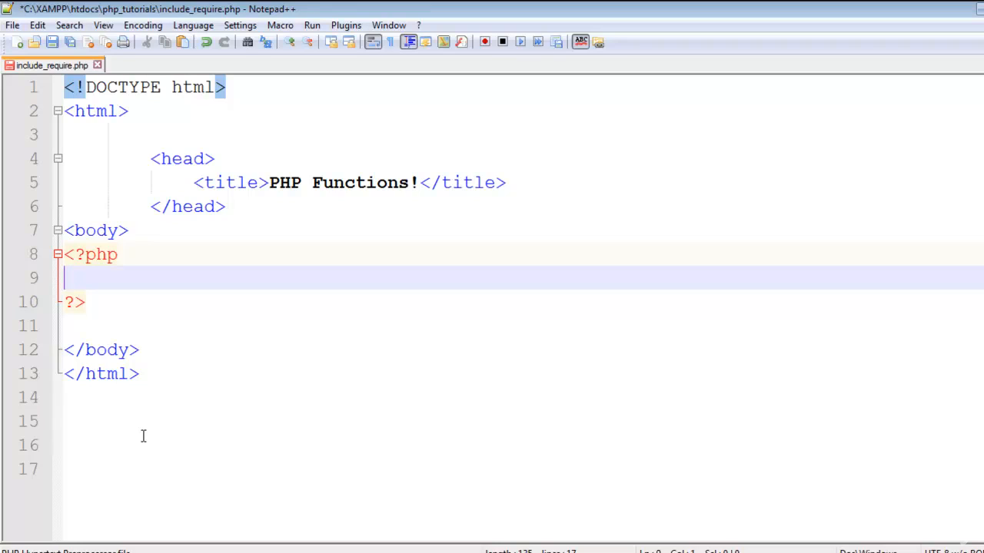
mouse_move(194, 366)
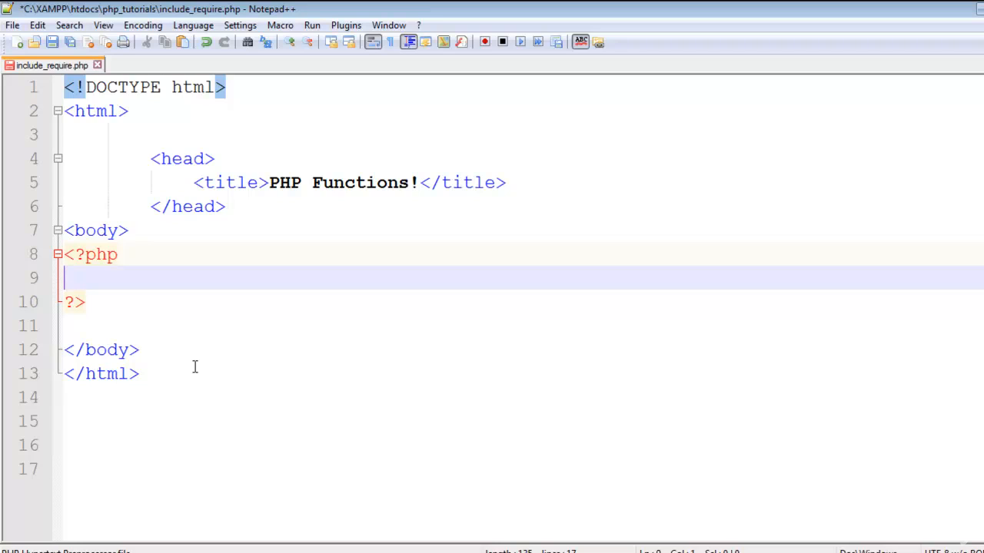
mouse_move(238, 329)
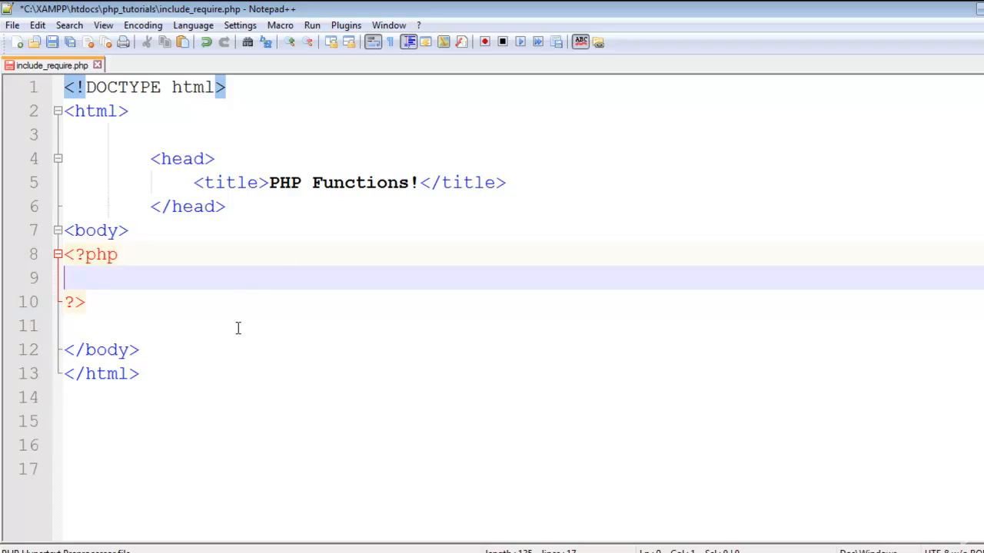
mouse_move(284, 341)
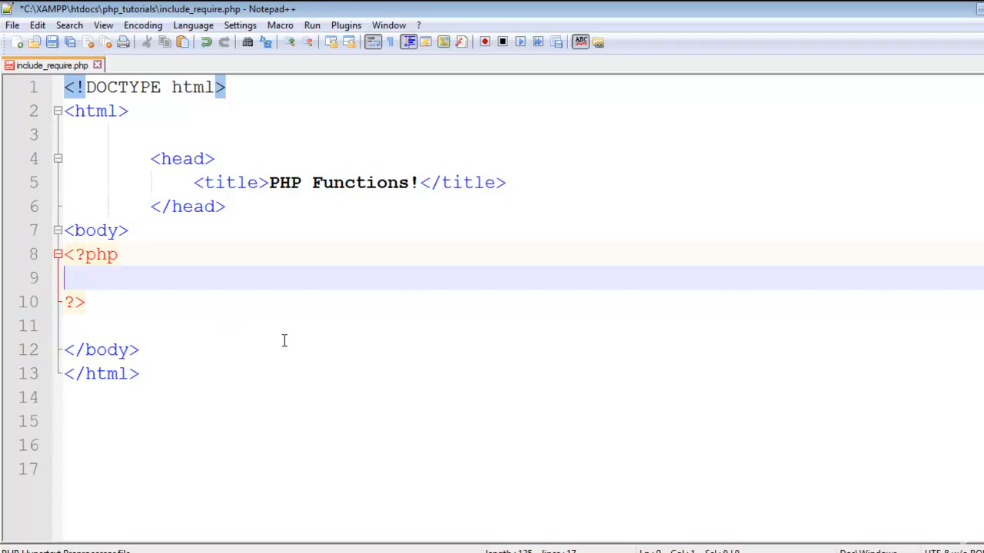
mouse_move(268, 331)
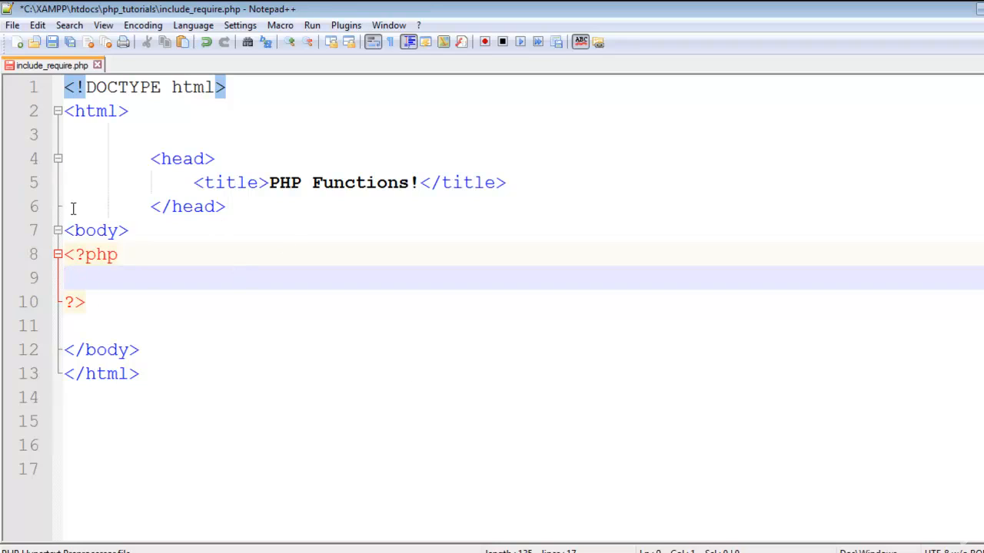
mouse_move(215, 239)
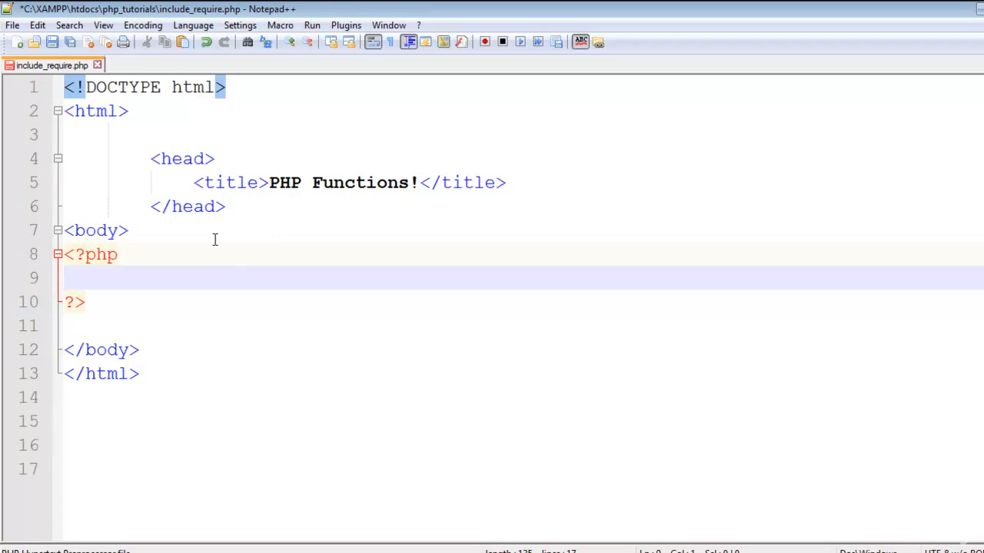
In a new document write a <table> with width 600, align center, border 2 and bgcolor orange
left_click(17, 42)
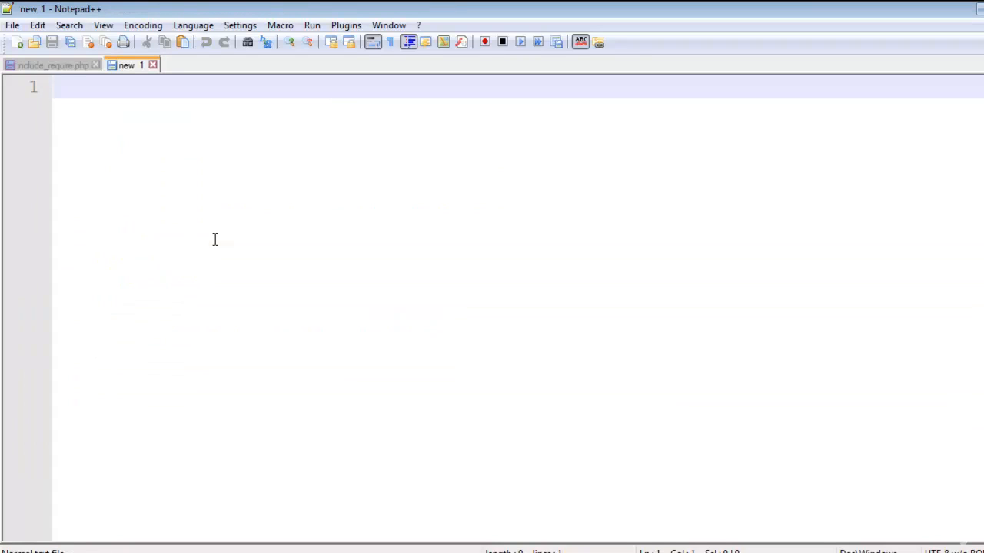
type("<ta")
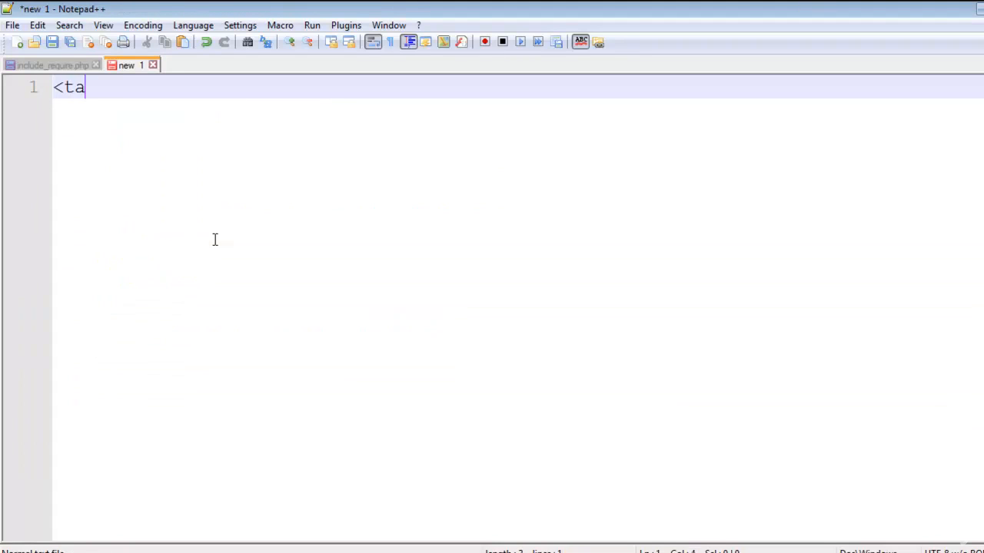
type("ble wid")
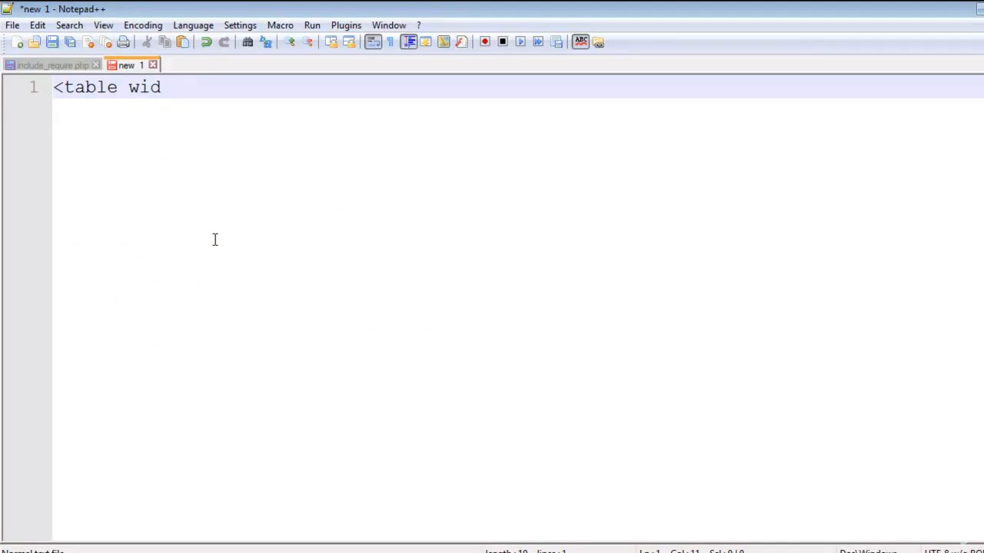
type("th=\"")
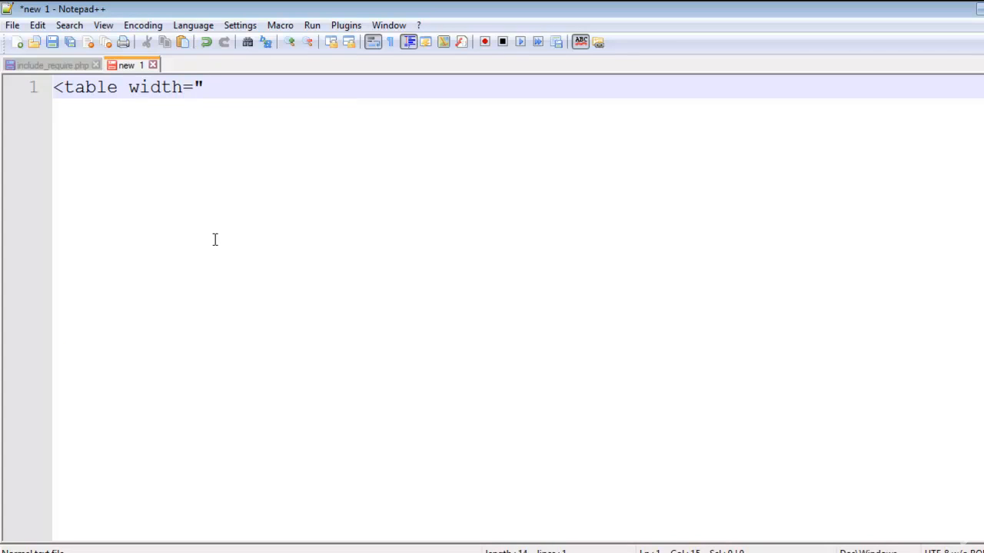
type("6")
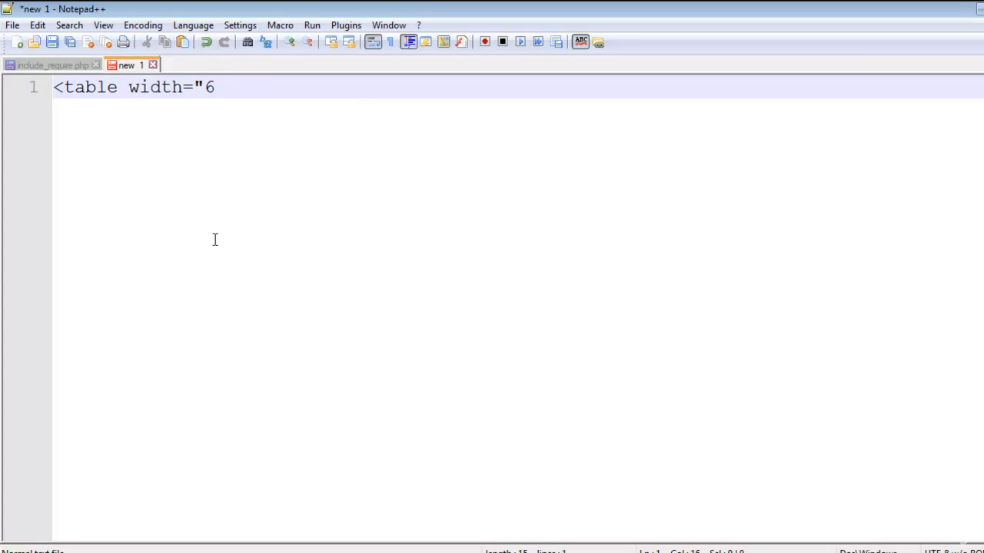
type("00\"")
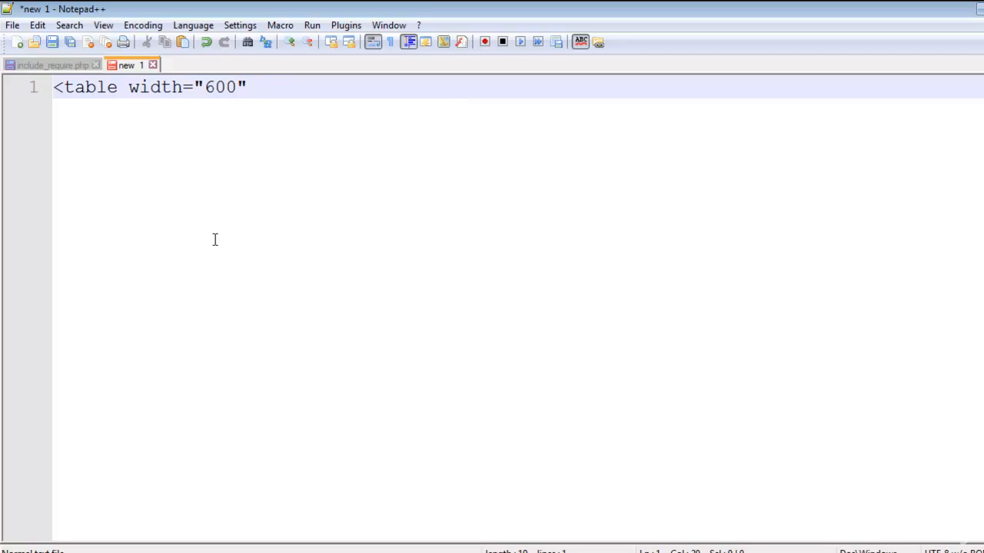
type("align=")
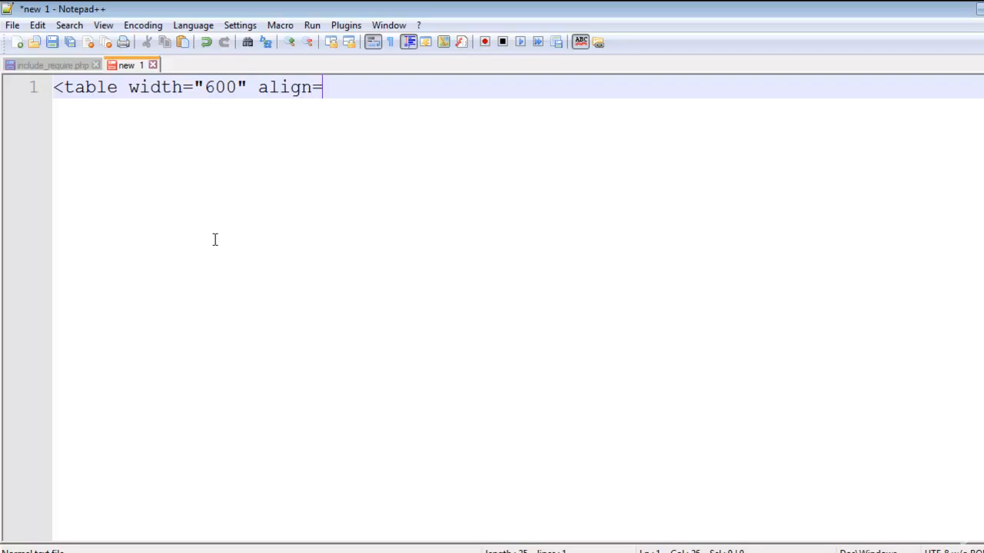
type("\"center\"")
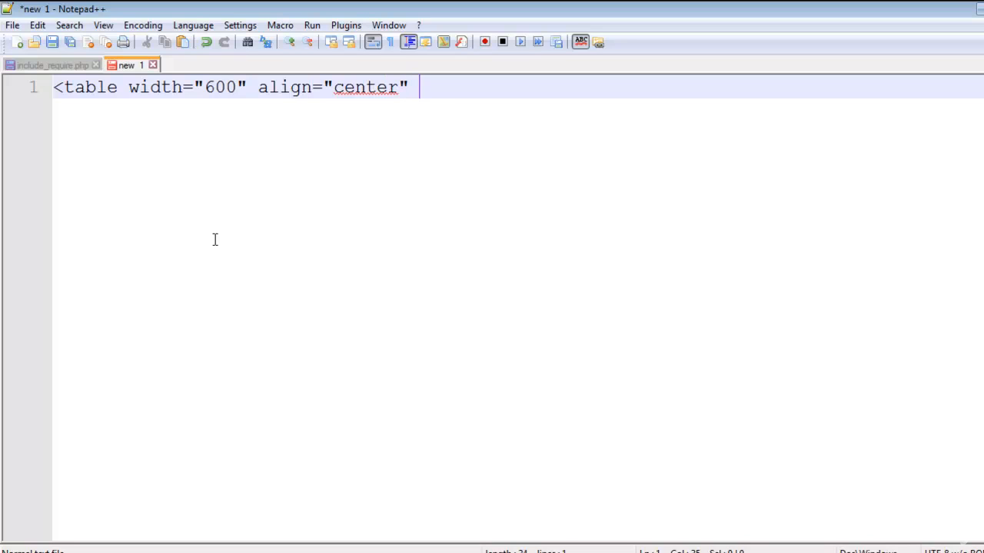
type("border=")
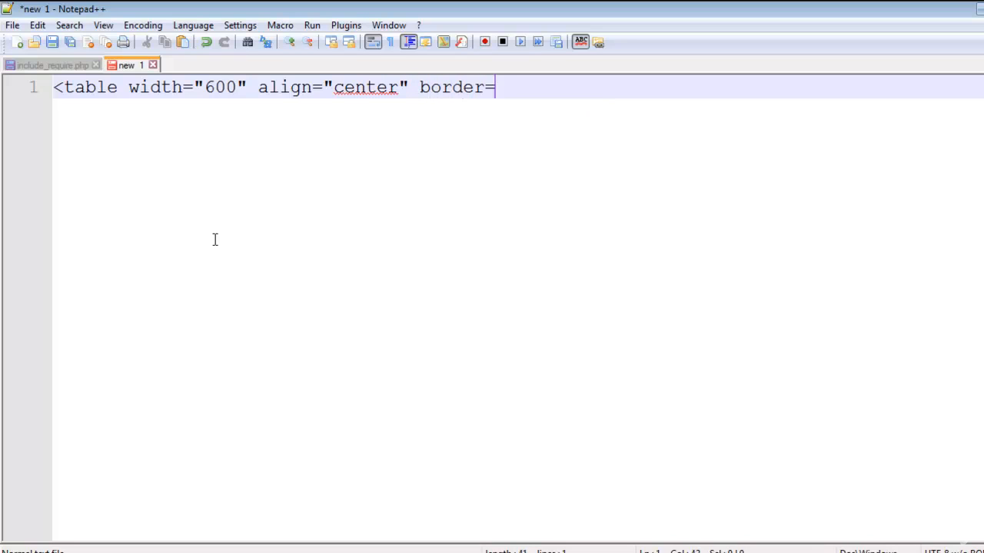
type("\"2")
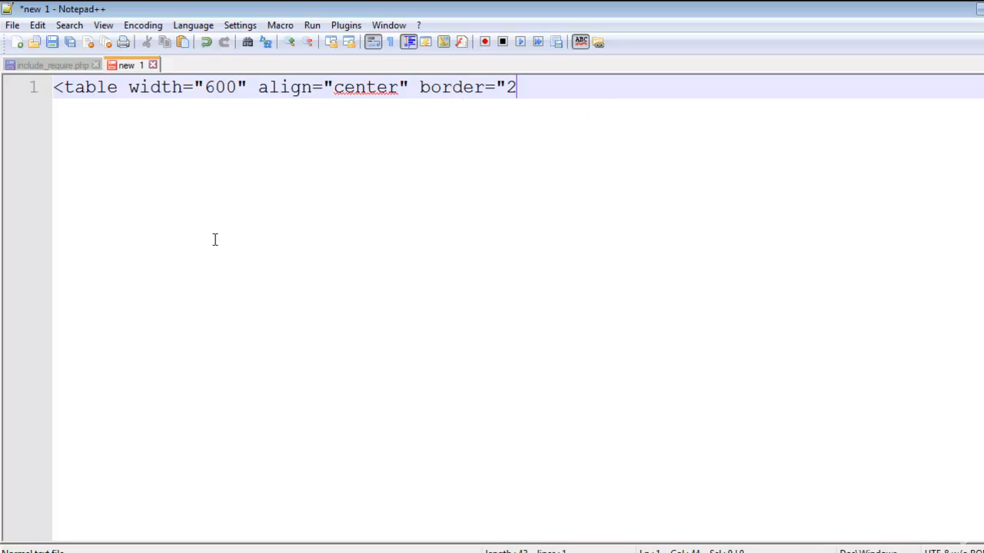
type("\" bg")
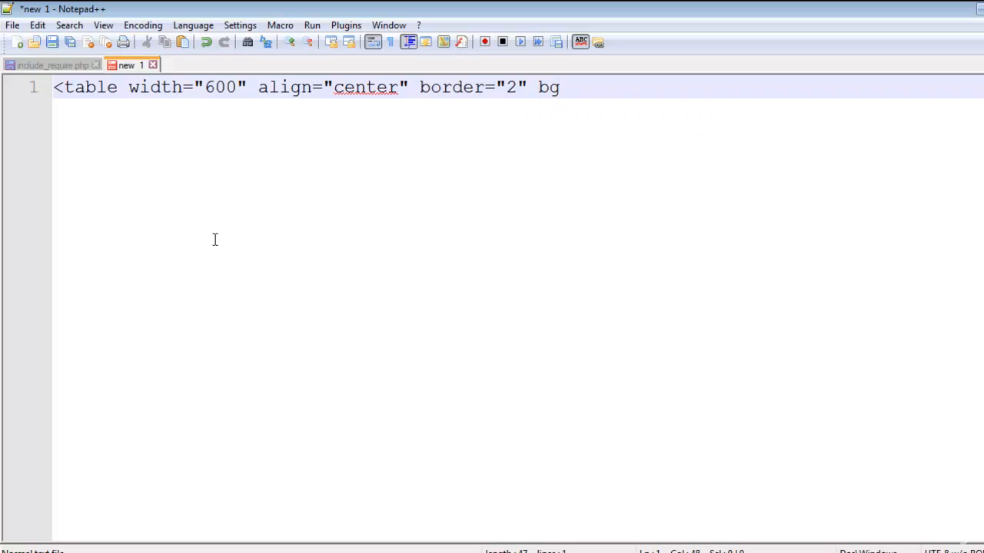
type("color")
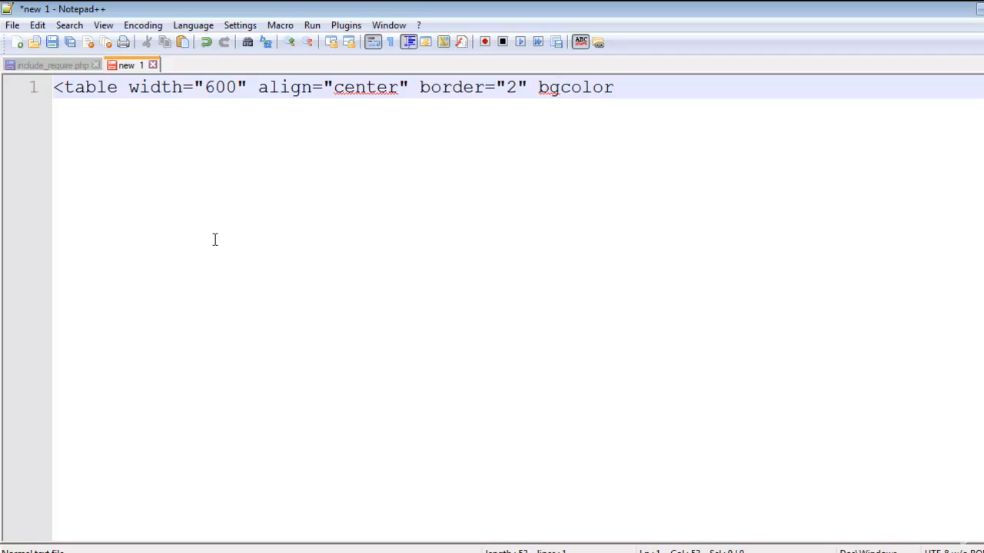
type("=\"o")
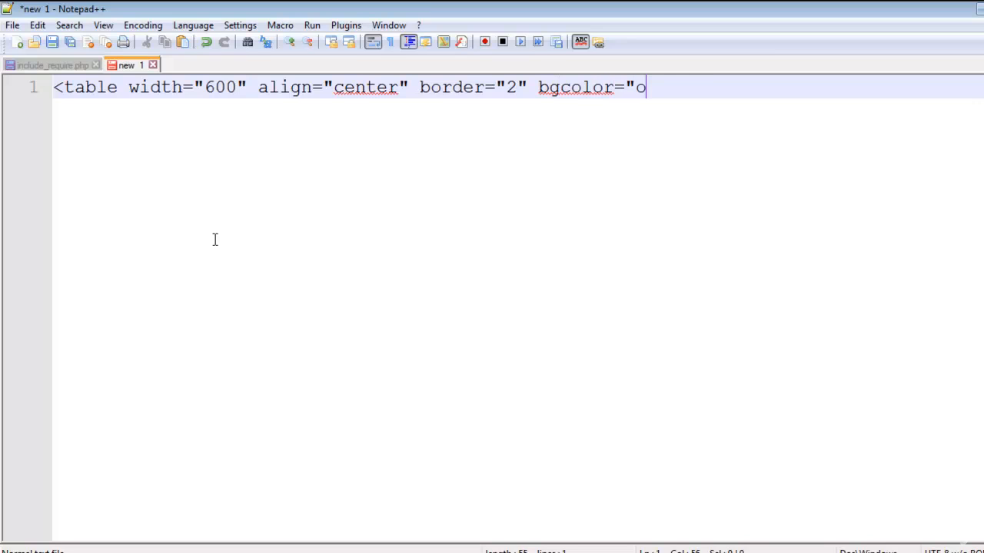
type("range\"")
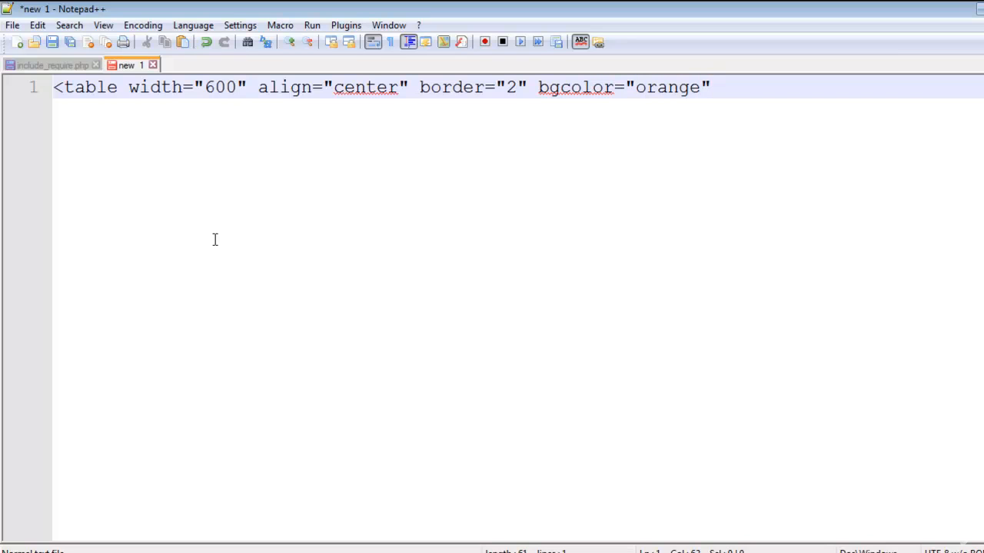
type(">")
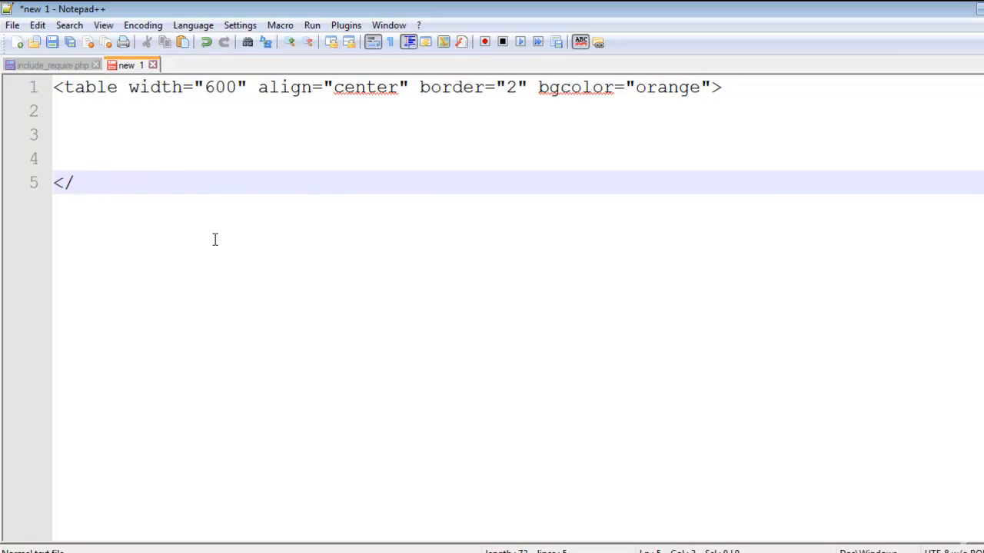
type("table>")
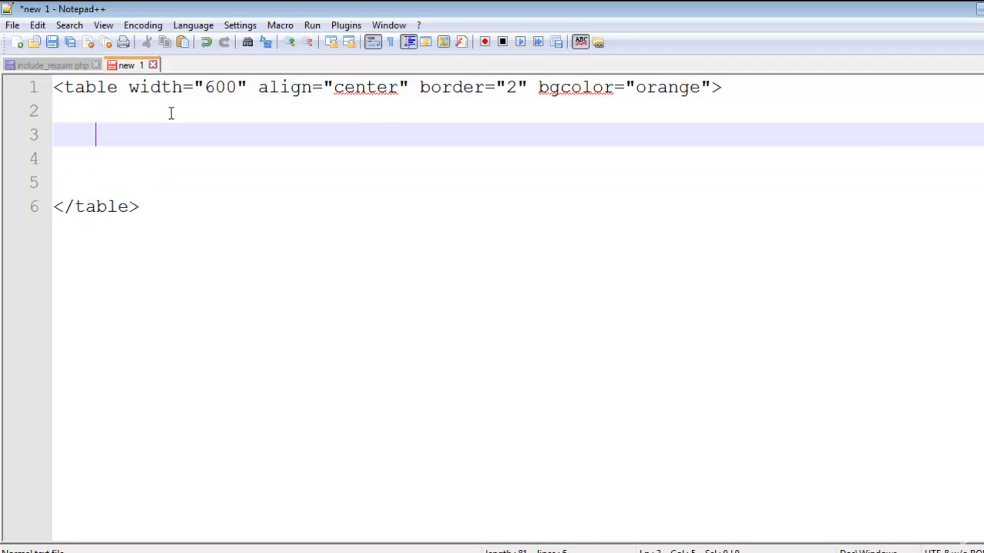
Add a <tr> row inside the table holding four empty <th> header cells
type("<tr><")
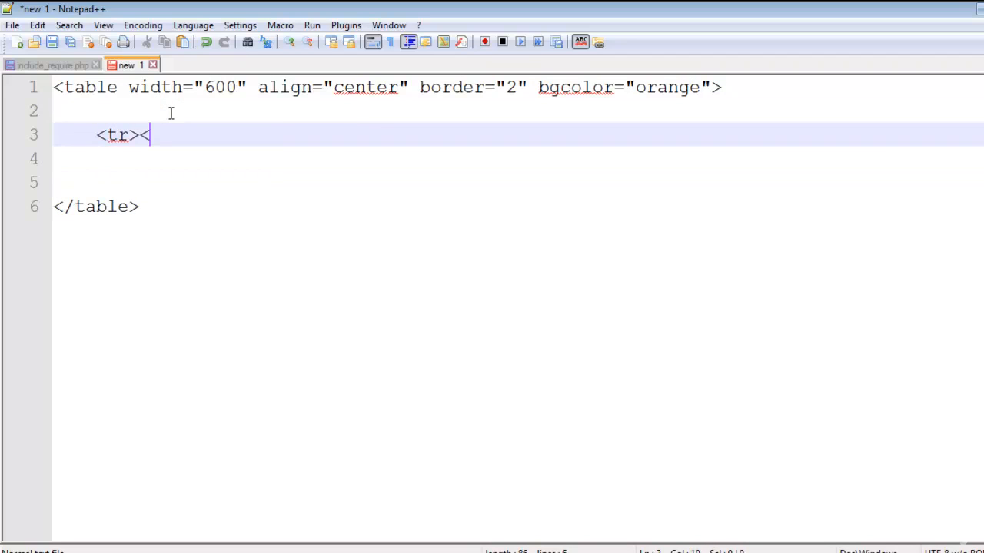
type("/tr>")
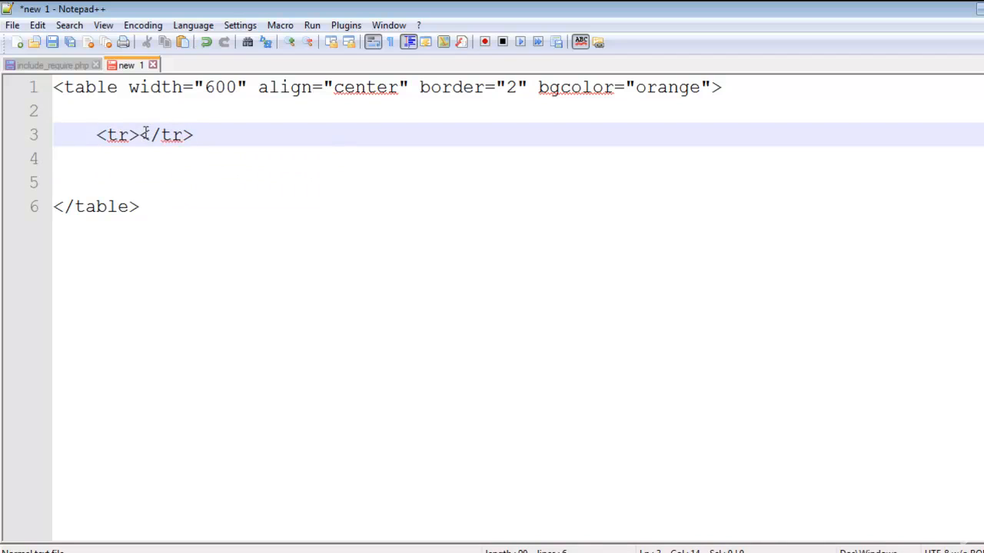
key("Enter")
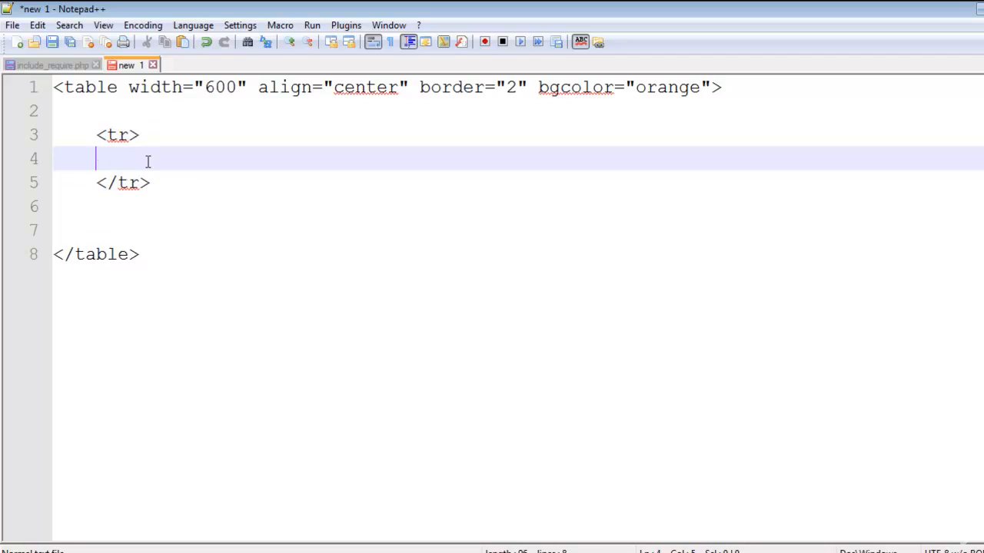
type("<td>")
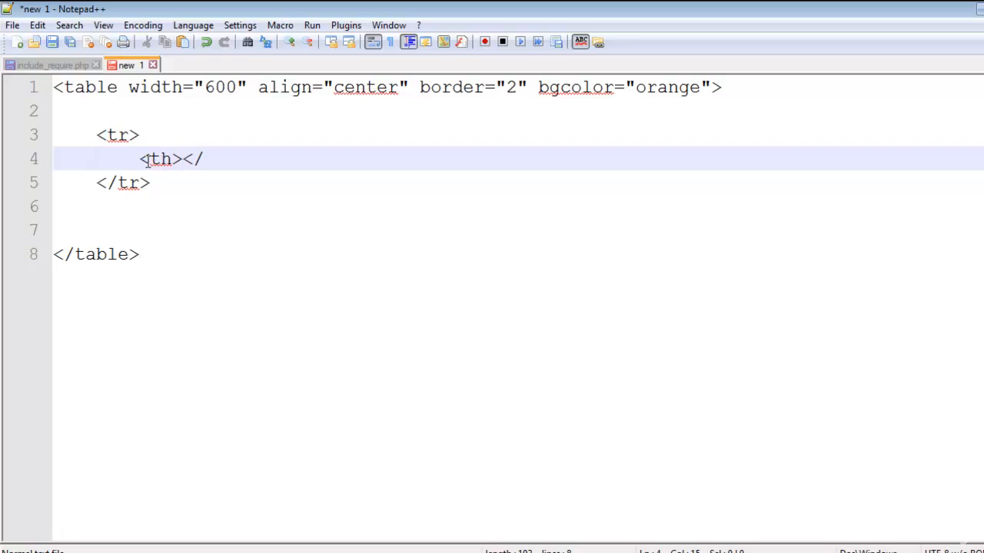
type("th>")
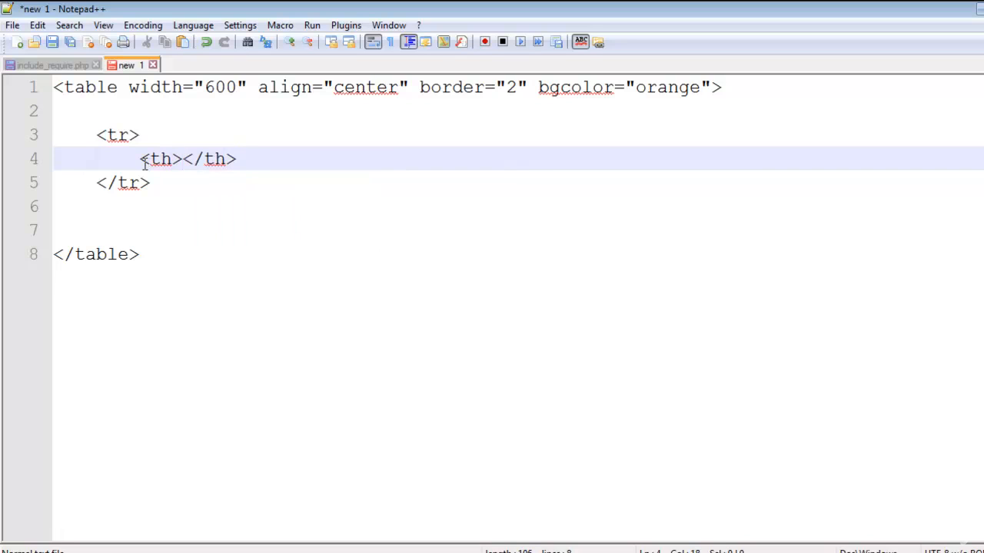
left_click_drag(140, 159, 237, 158)
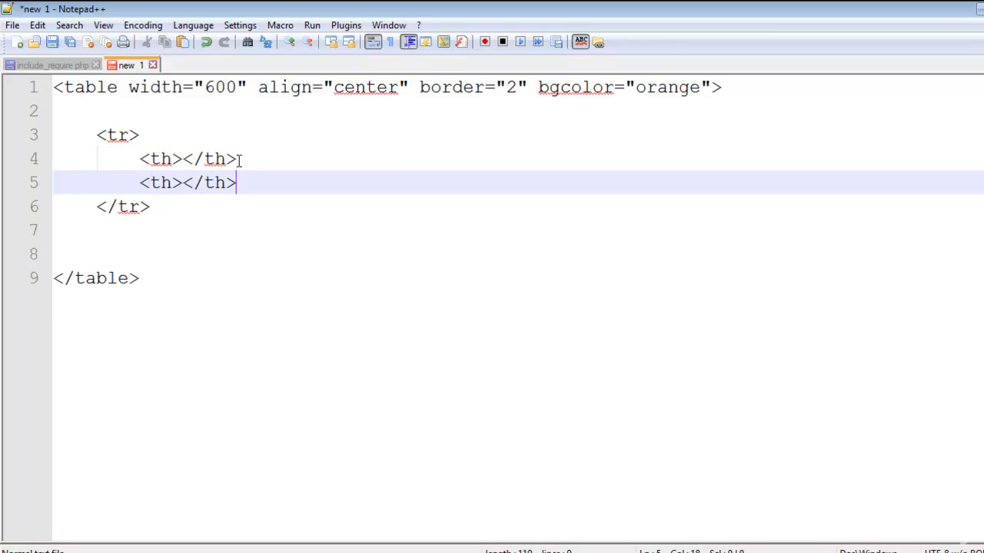
type("<th></th>")
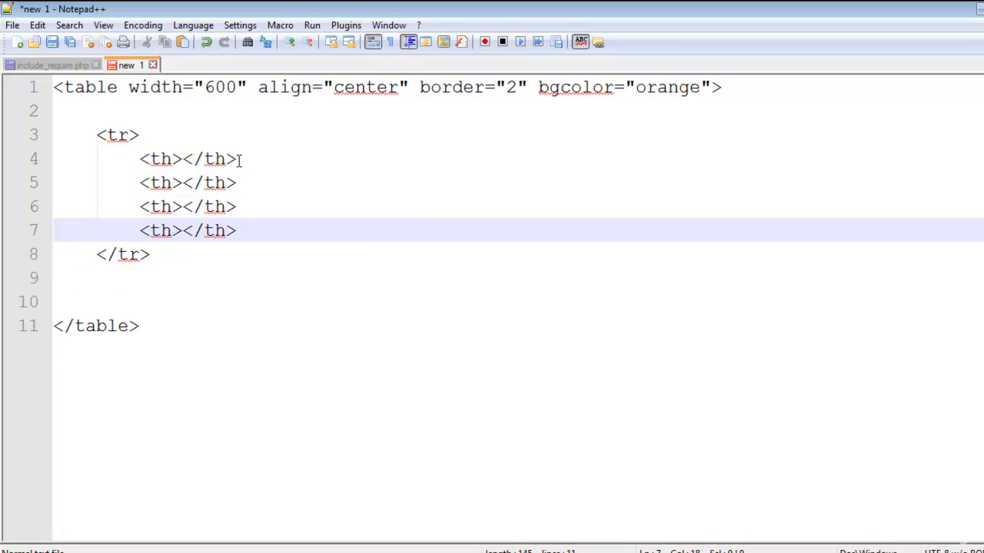
Fill the header cells with Name, Father, Age and Phone
left_click(182, 158)
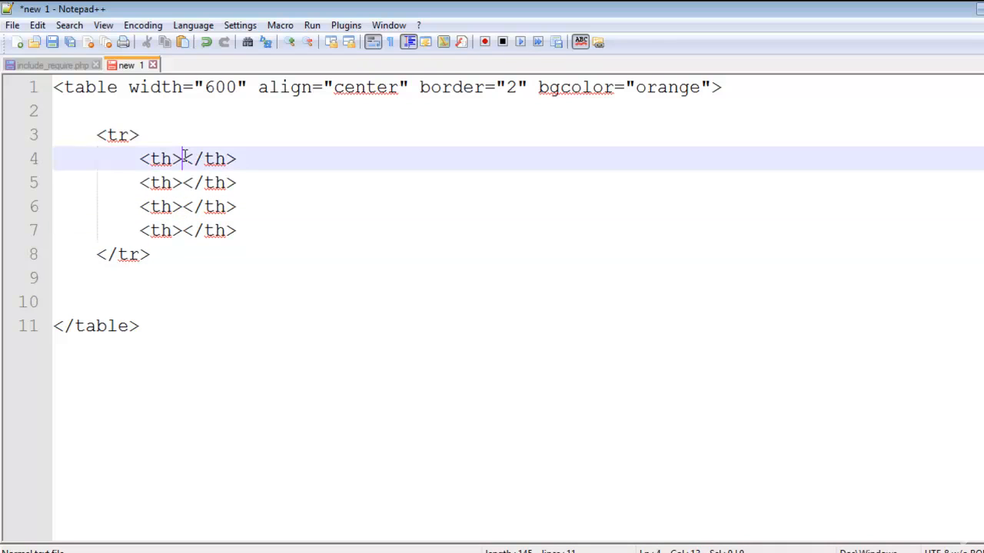
type("Name")
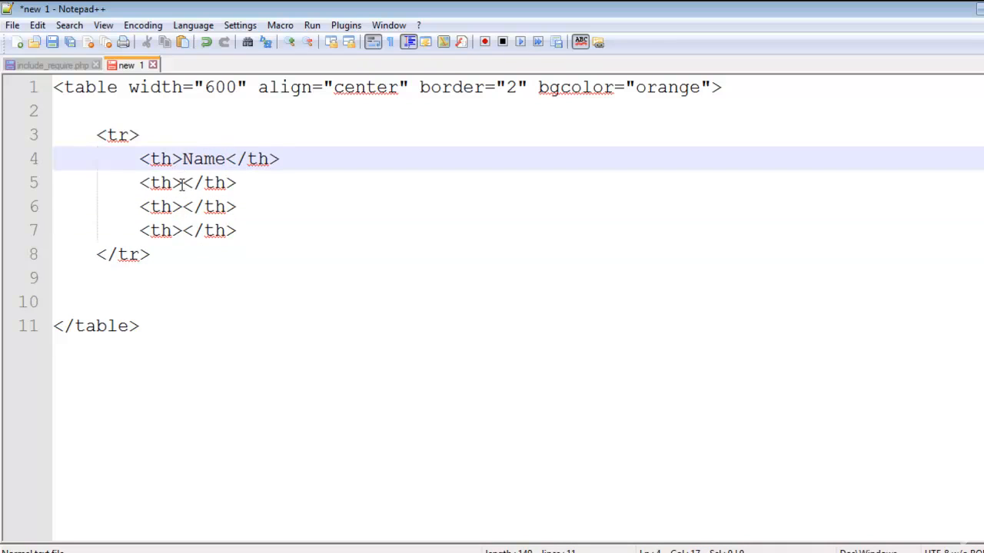
type("Father")
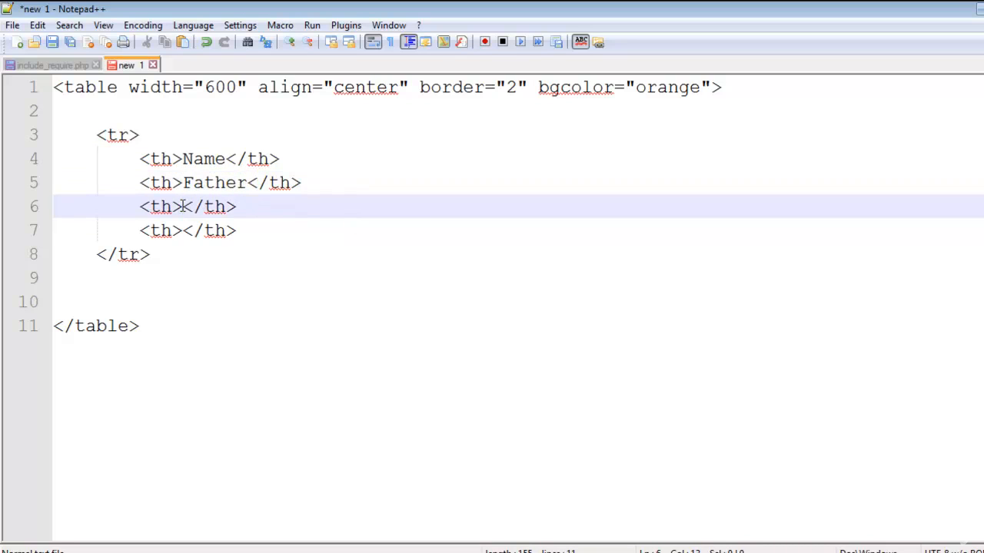
type("Age")
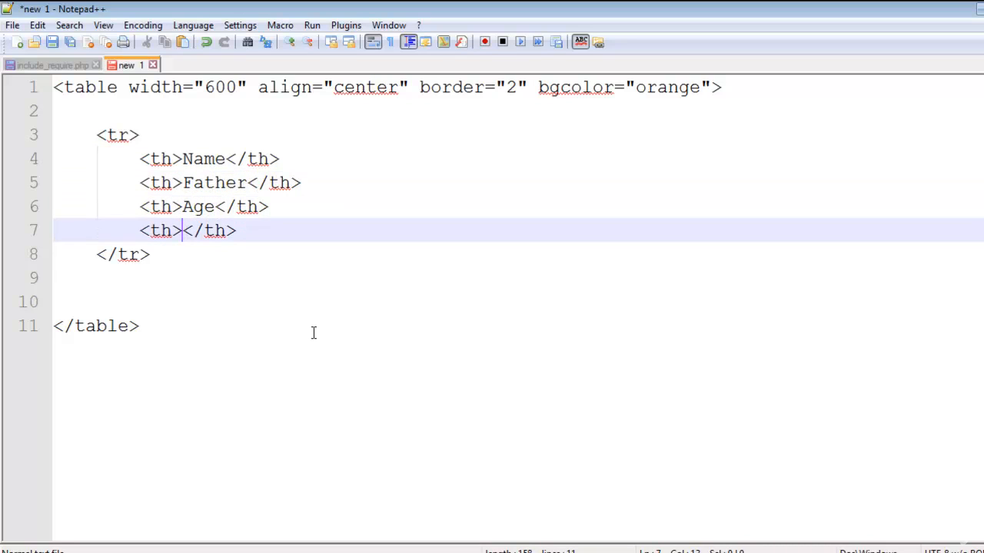
type("Phon")
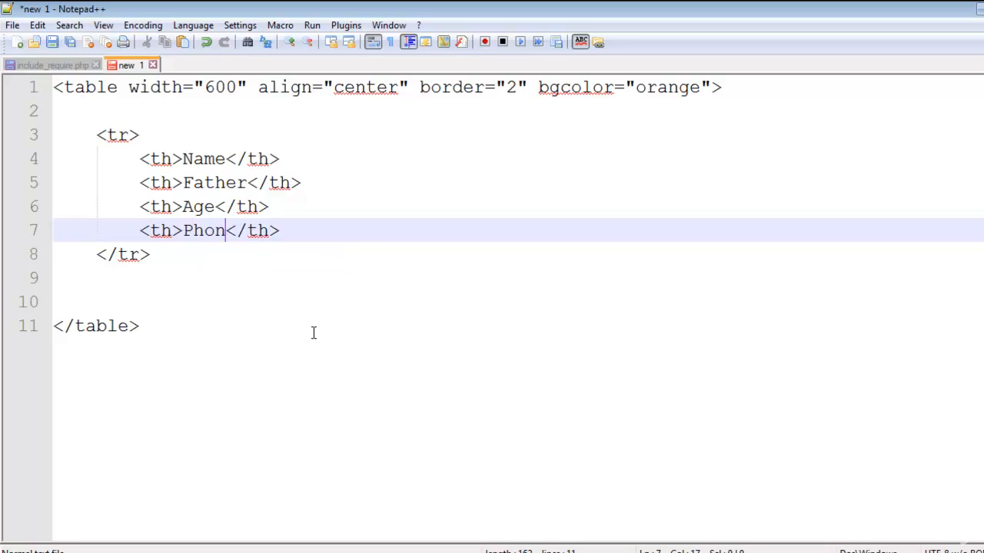
type("e")
left_click(517, 301)
type("<tr>")
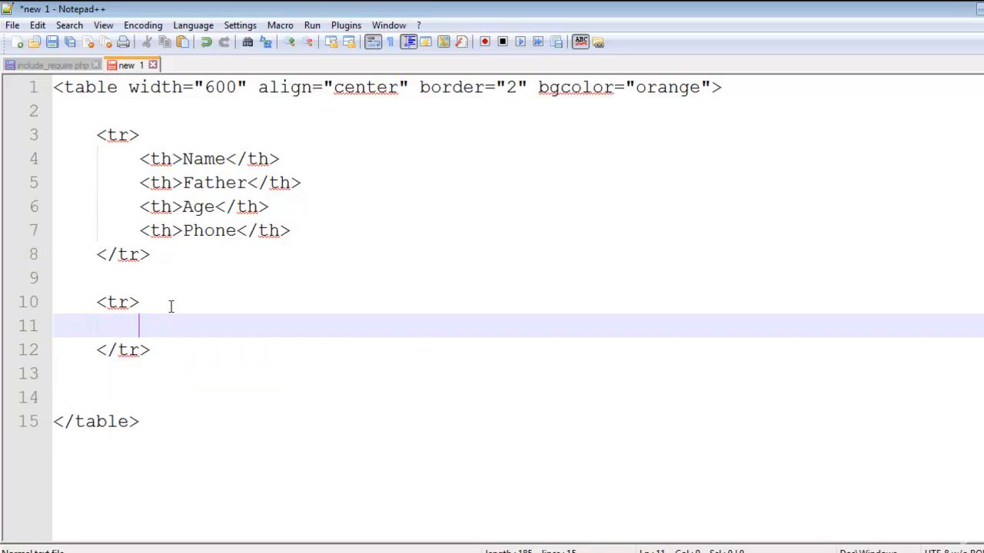
Add a data row of <td> cells: Abdul, Habib, 26 and 3423432
type("<td>Abdul</td")
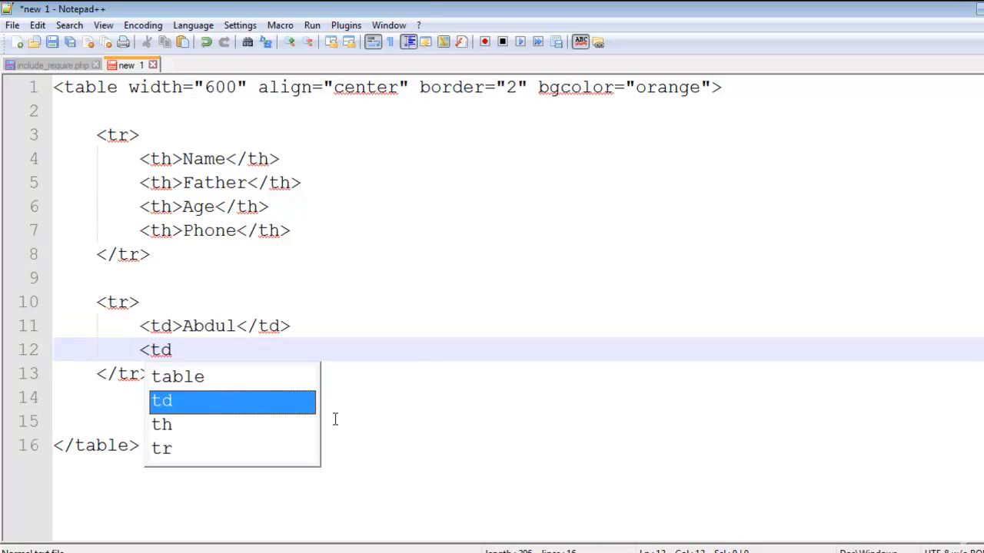
type(">Jav")
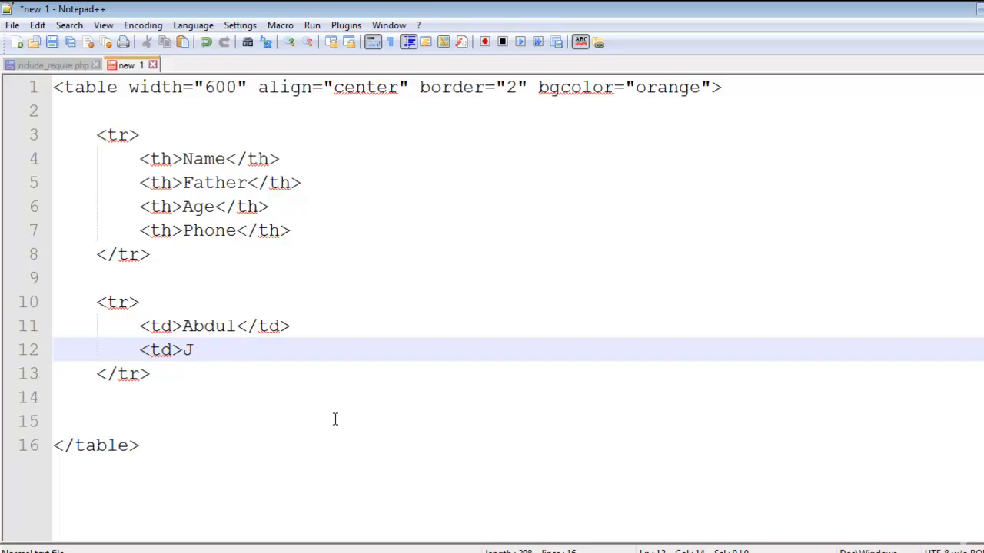
type("Habib<")
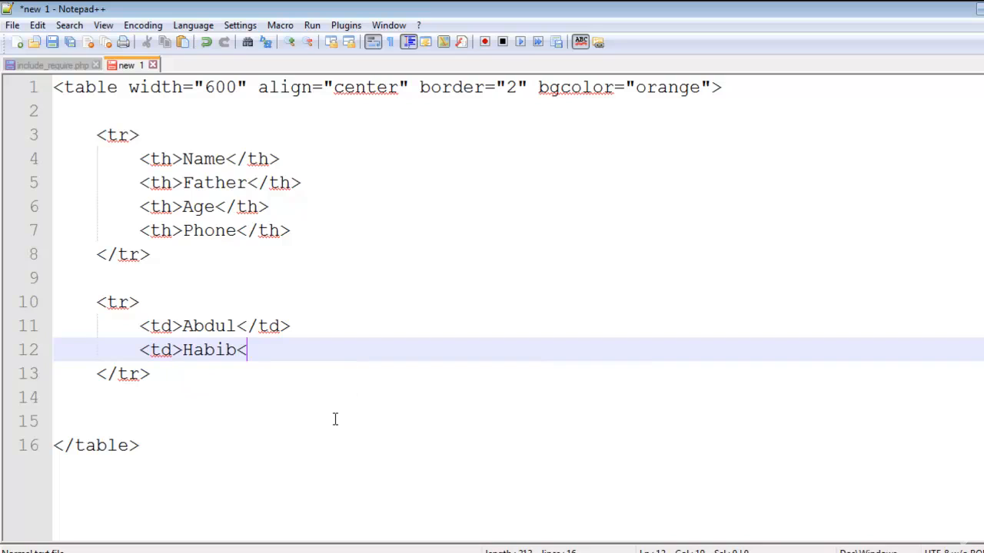
type("></td>")
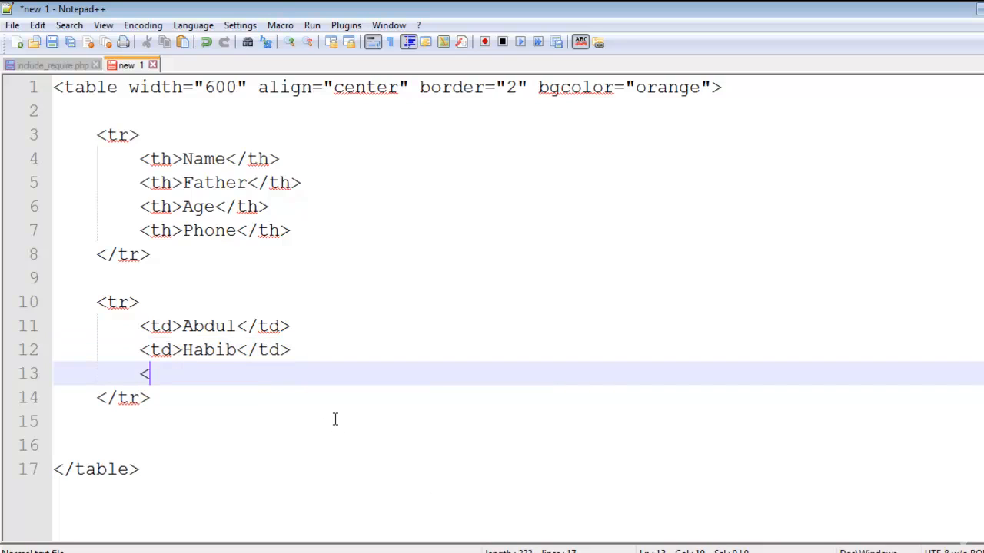
type("td>")
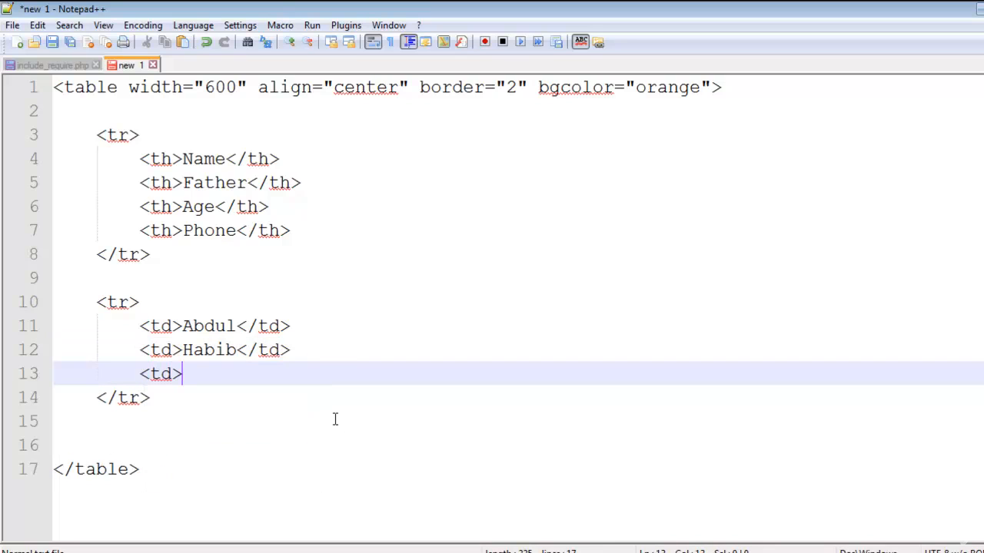
type("26")
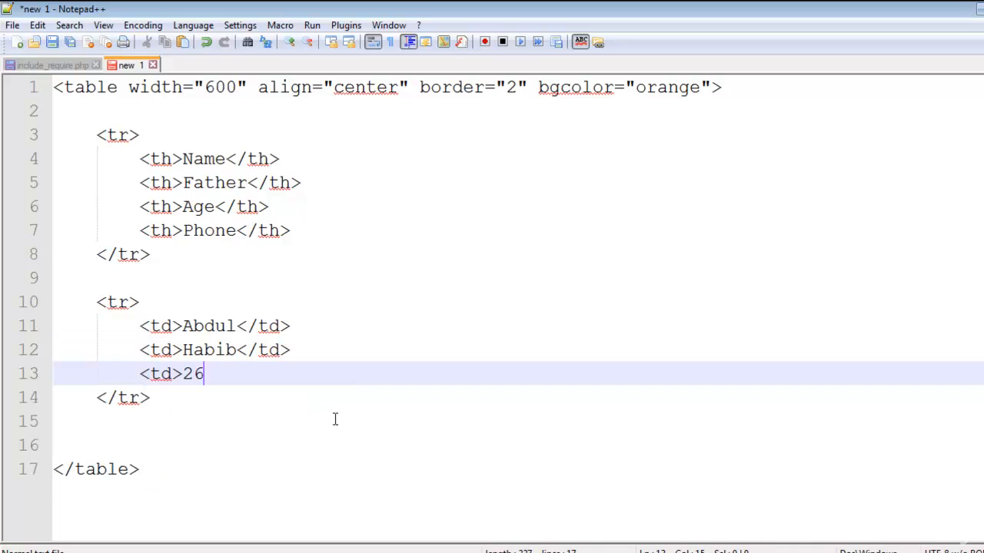
type("</td>")
type("<td>")
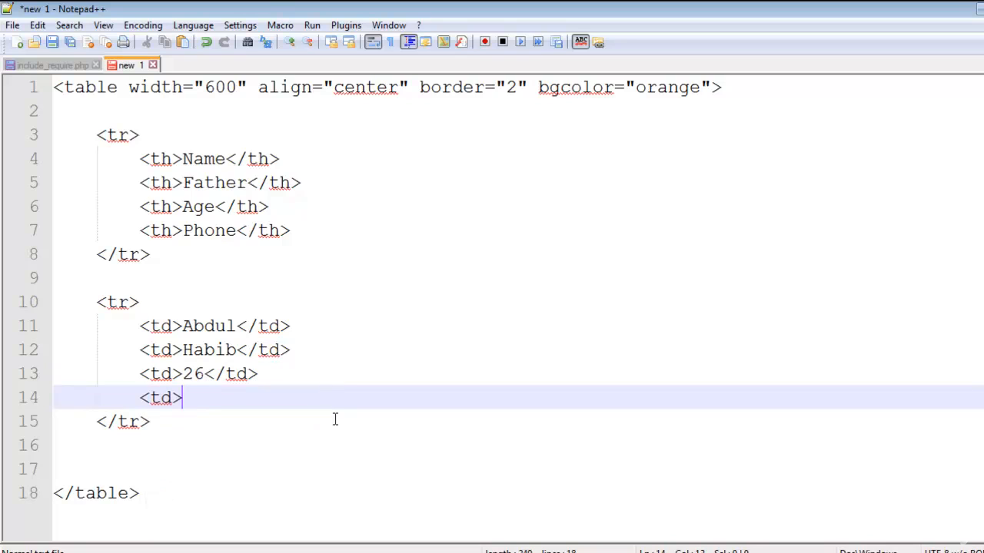
type("3423432")
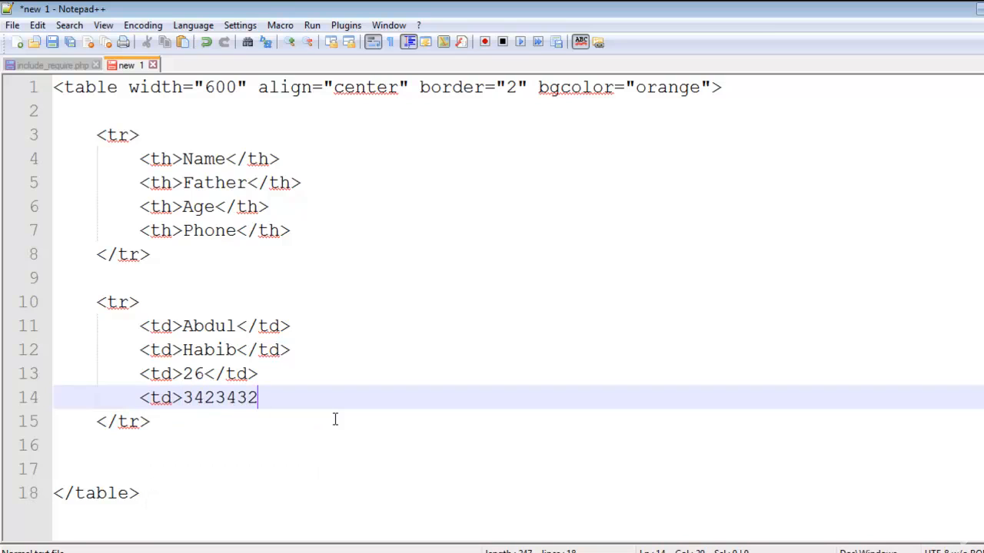
type("</td>")
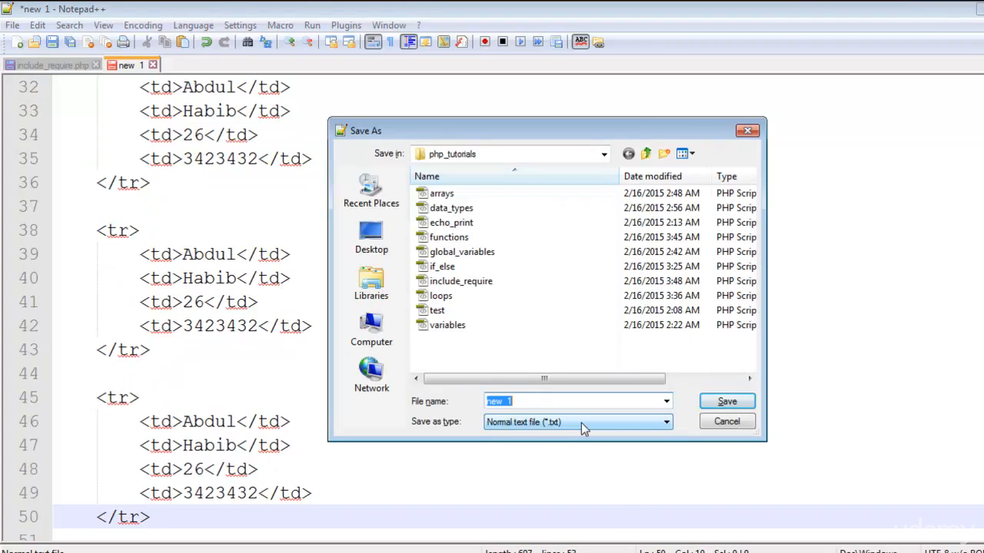
Save the table markup as table.html in the php_tutorials folder
type("table.html")
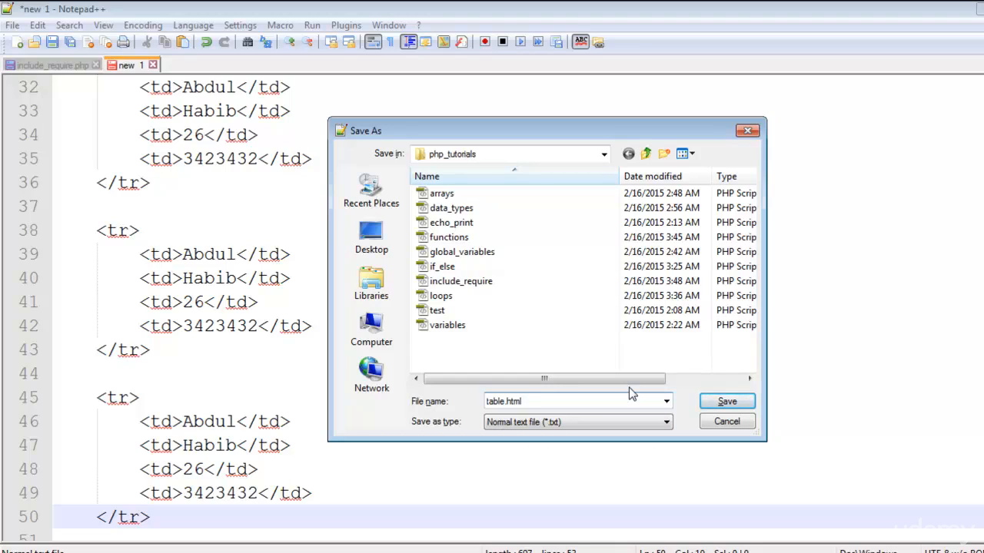
left_click(553, 401)
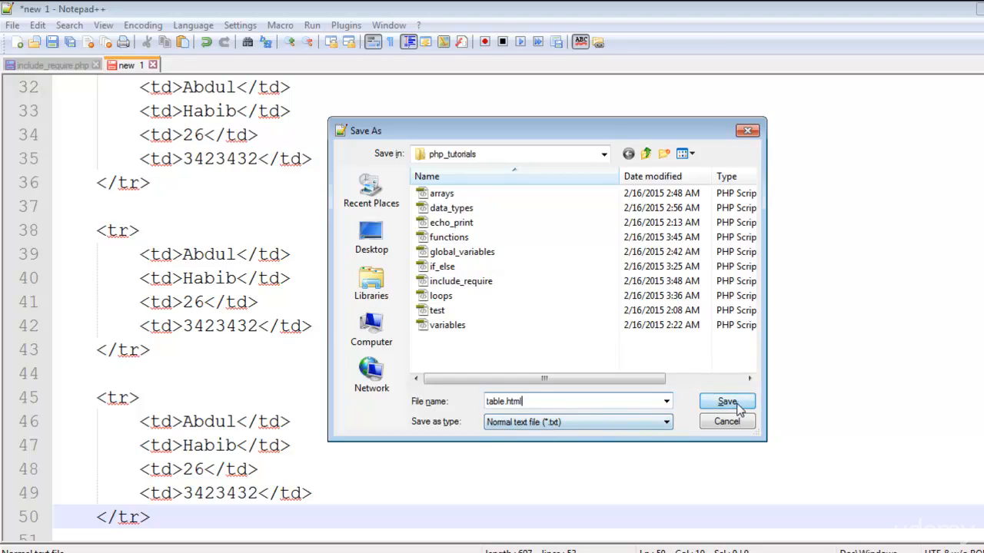
left_click(725, 401)
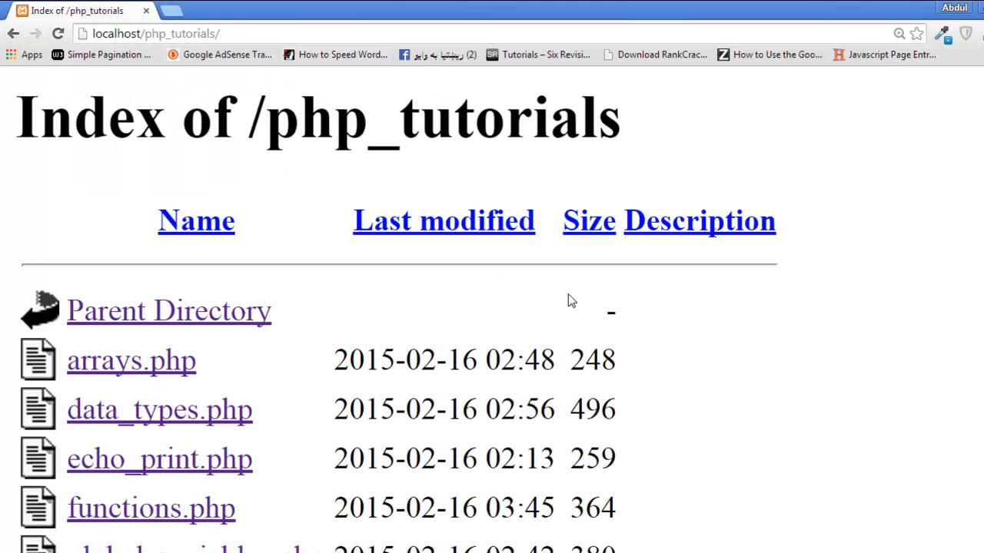
Open table.html from the localhost php_tutorials listing to view the orange table, then use the Chrome menu
scroll("down", 3)
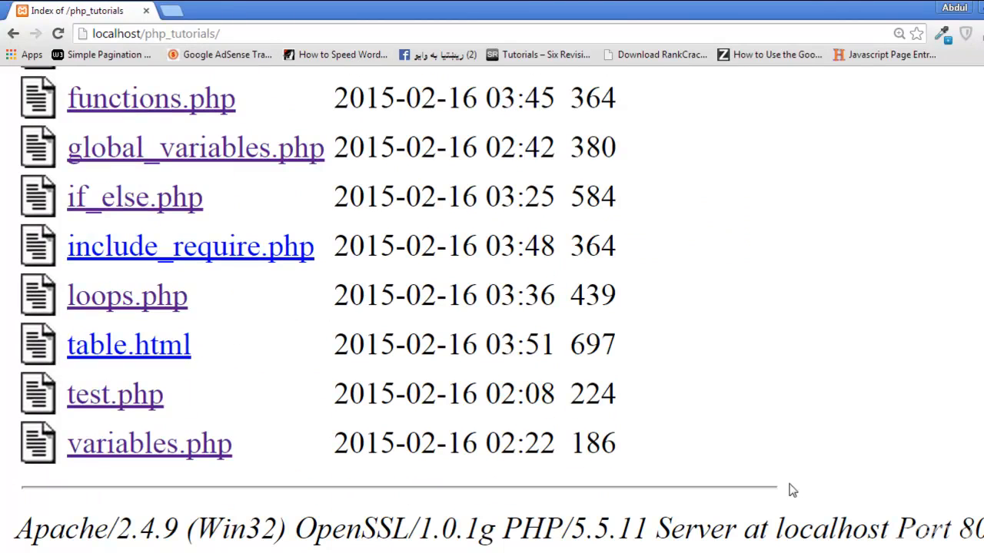
left_click(129, 344)
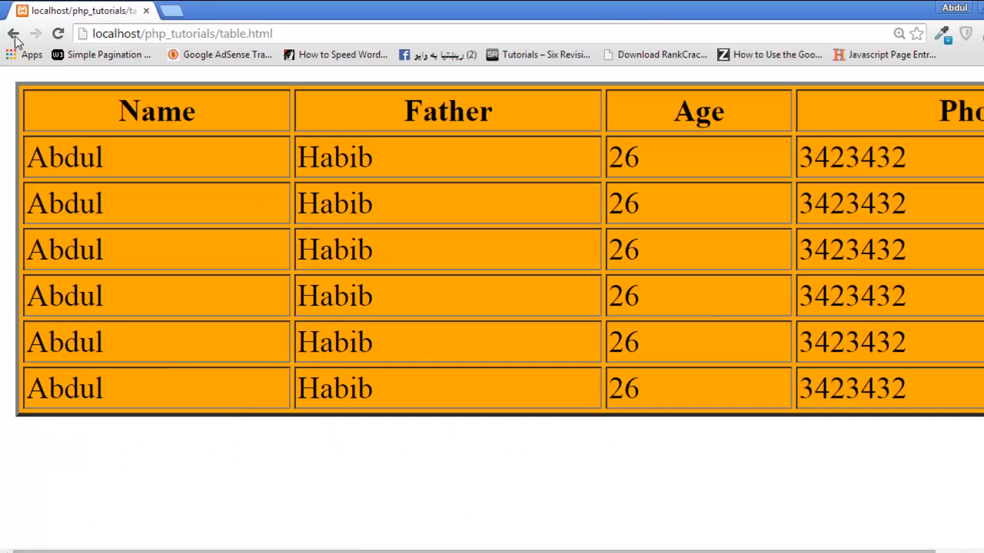
left_click(975, 34)
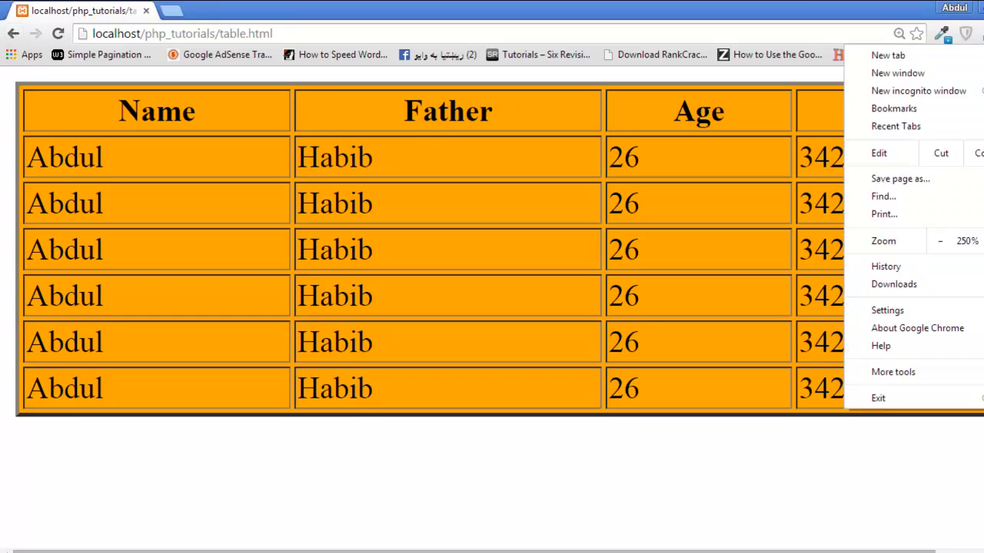
left_click(939, 239)
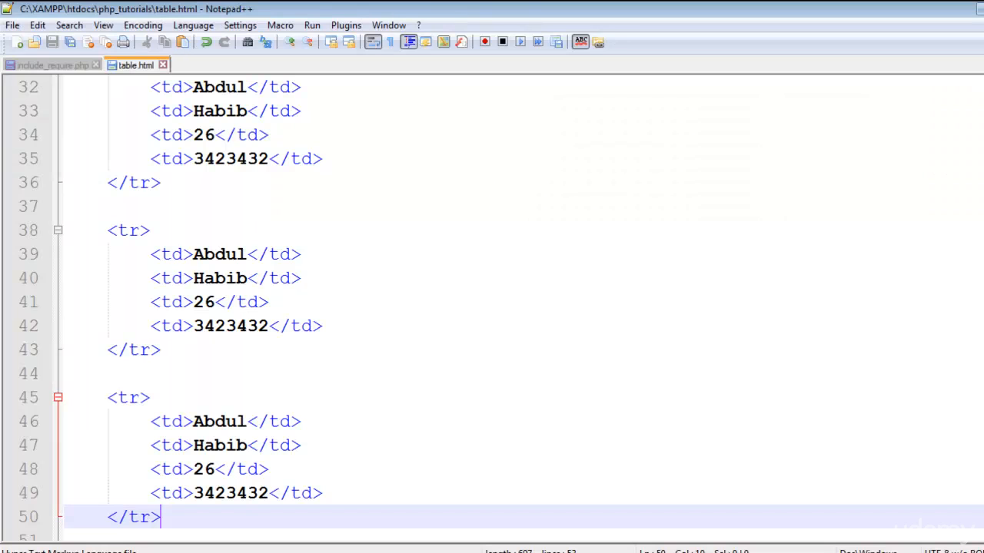
In include_require.php's PHP block write include("table.html");
left_click(46, 64)
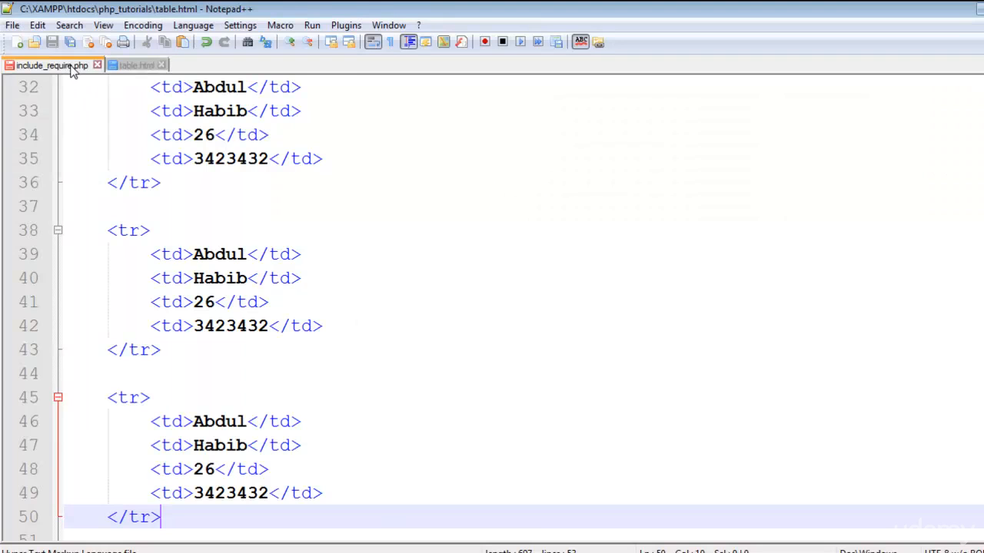
left_click(49, 65)
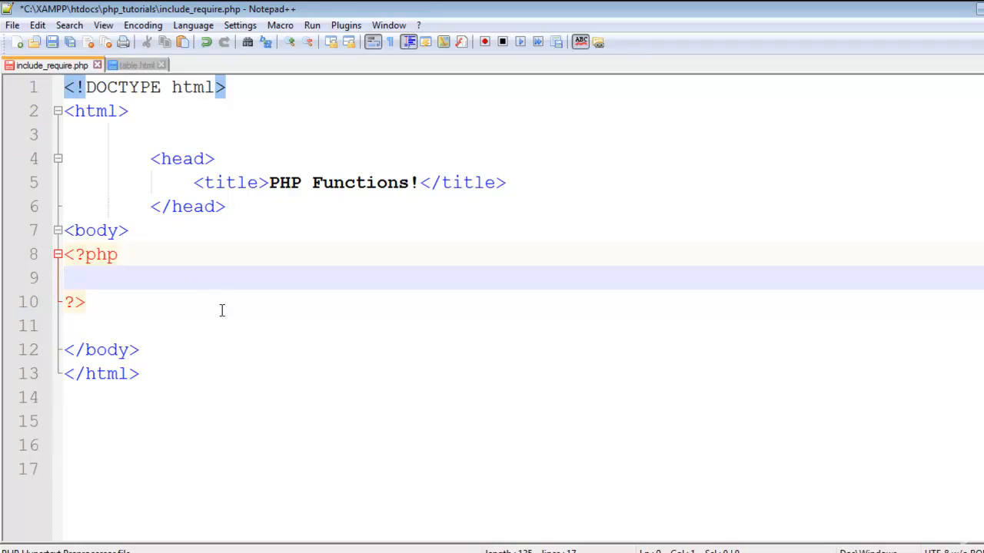
type("inc")
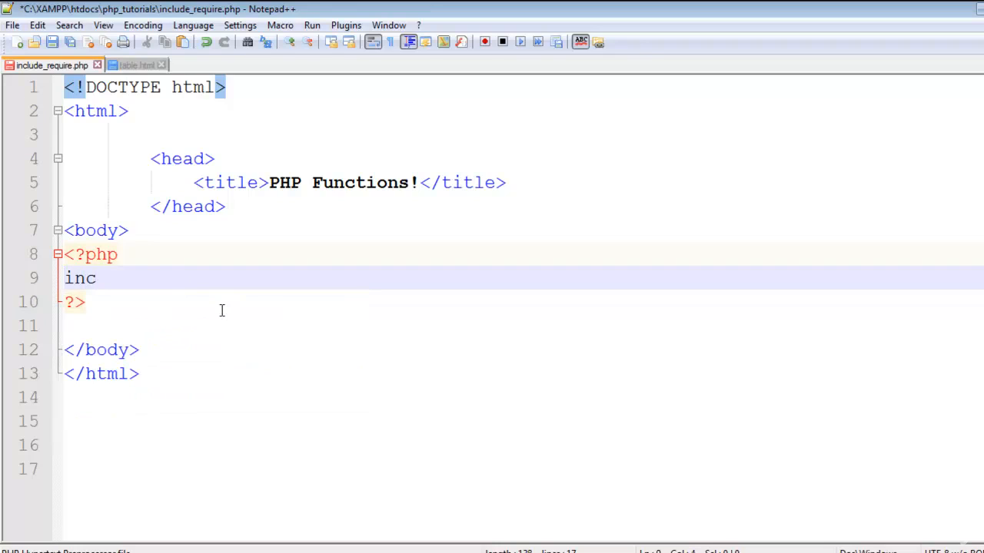
type("lude")
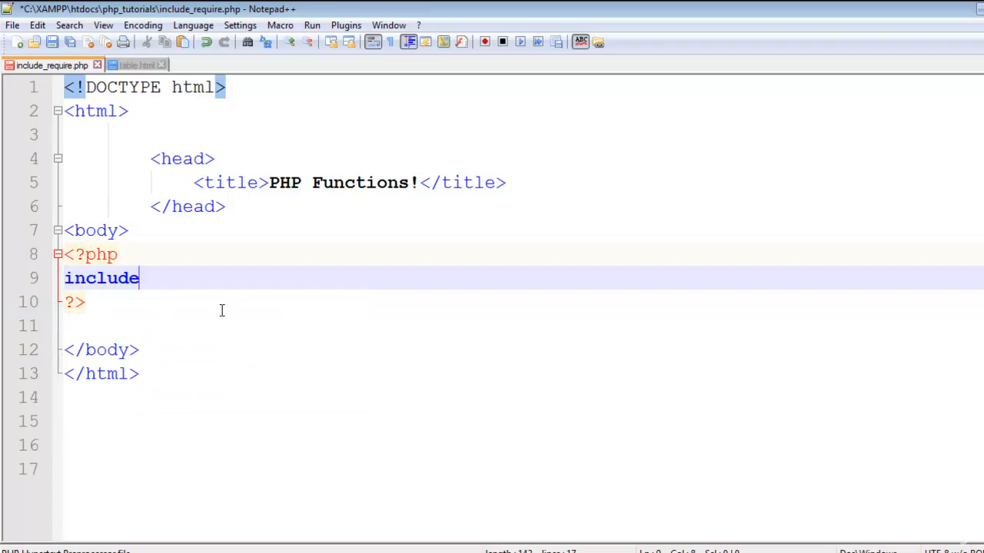
type("()")
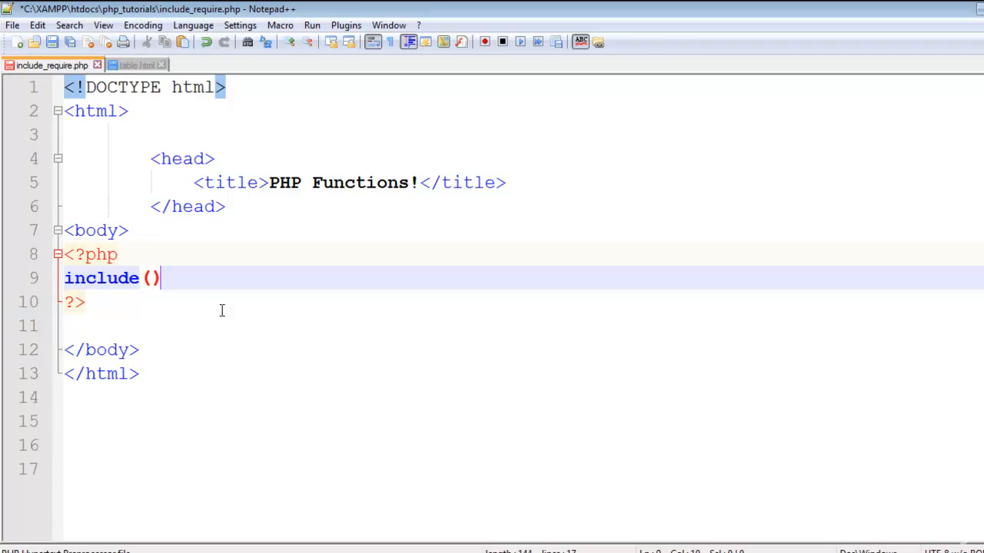
type(";")
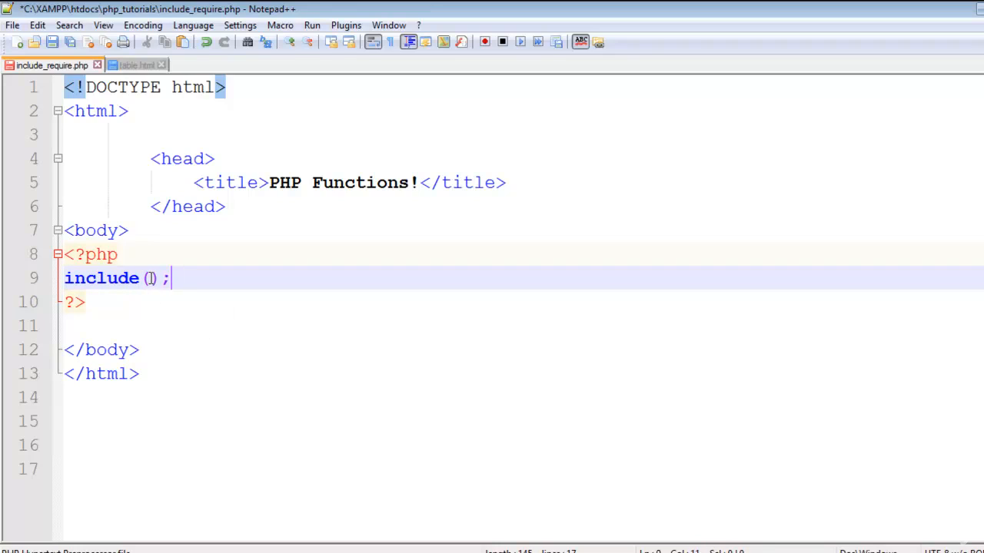
type("\"\"")
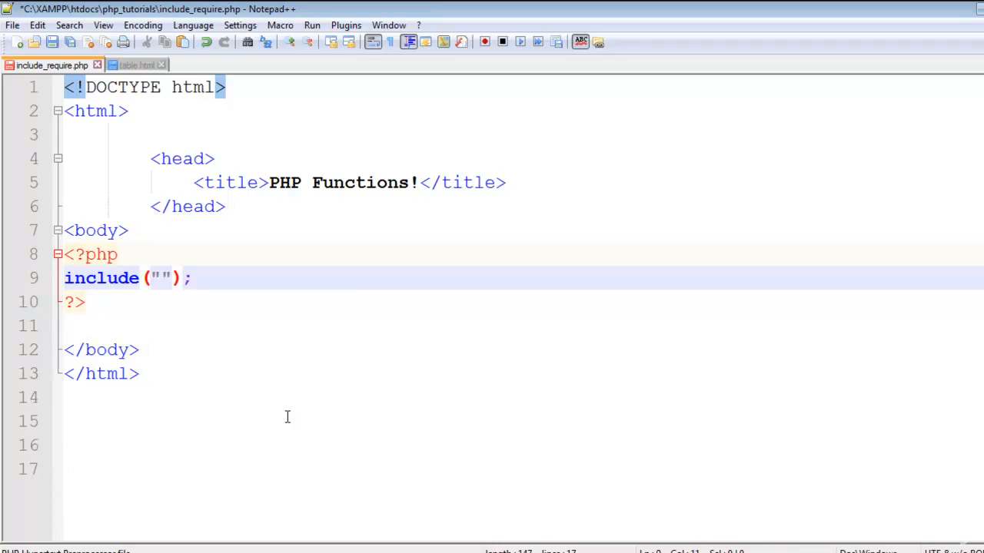
left_click(162, 278)
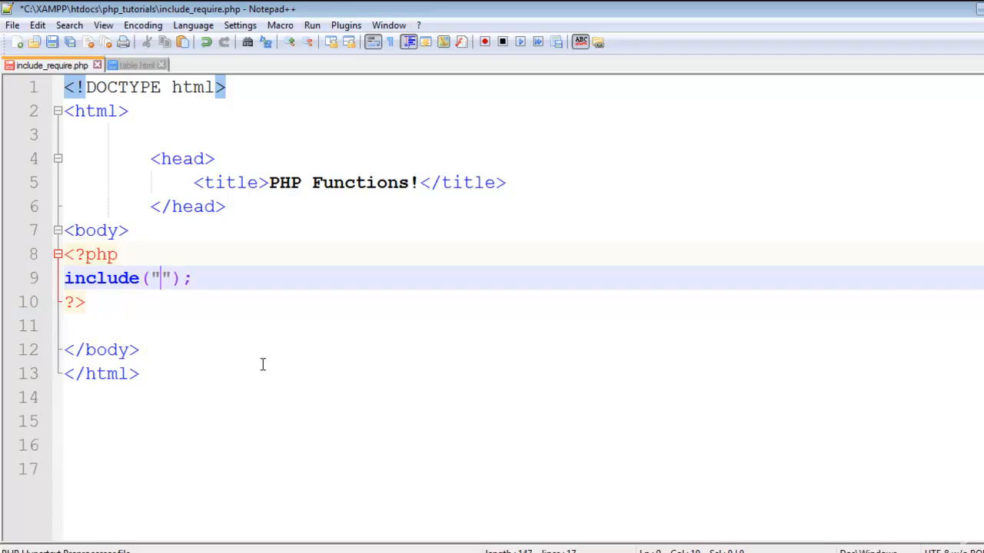
type("table")
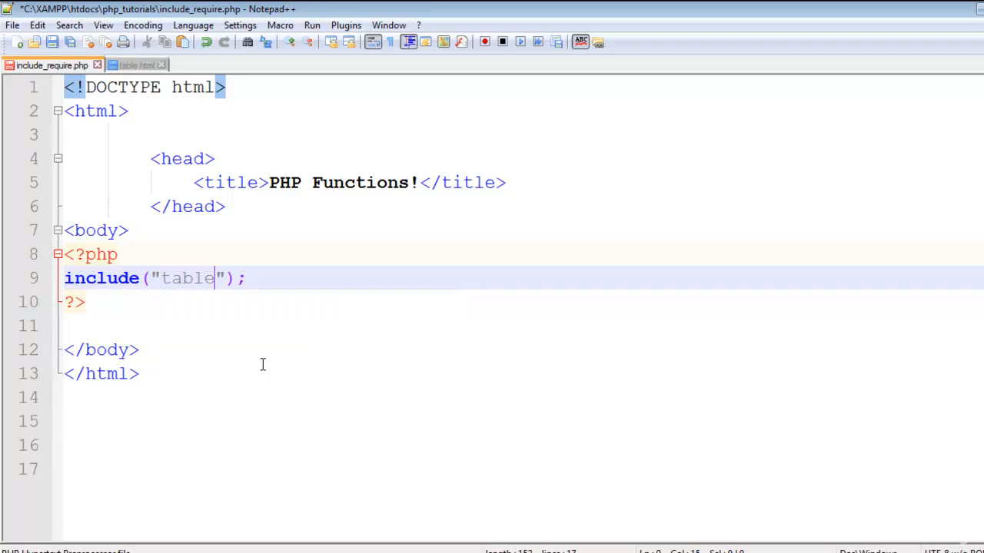
type(".html")
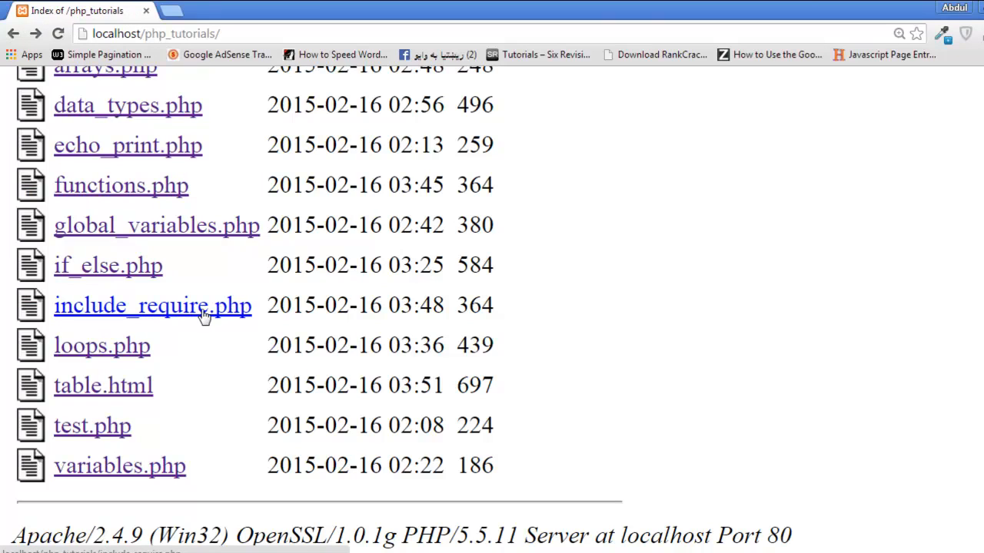
Open include_require.php from the php_tutorials listing in the browser
left_click(152, 305)
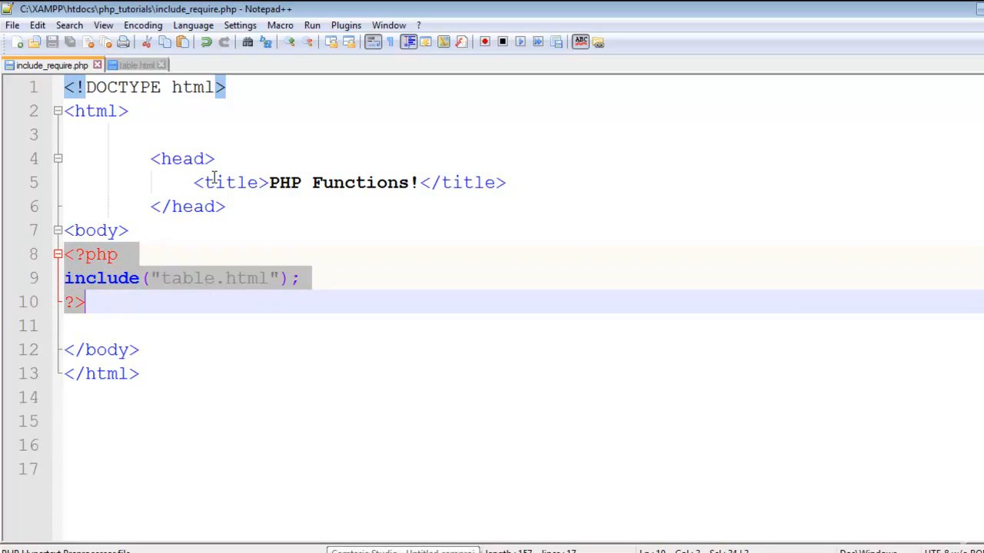
In a new file write <form action="" method="post"> with its closing tag
left_click(135, 64)
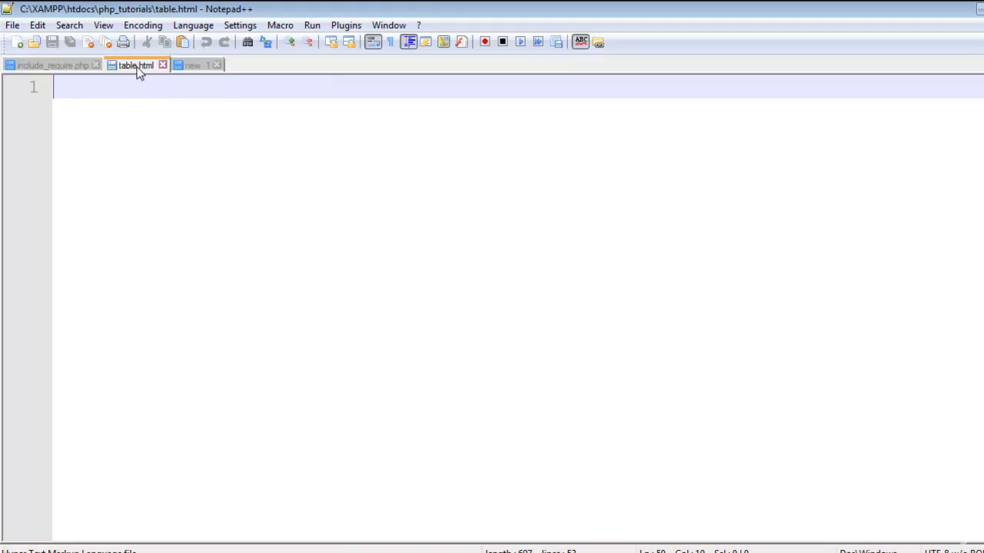
left_click(192, 65)
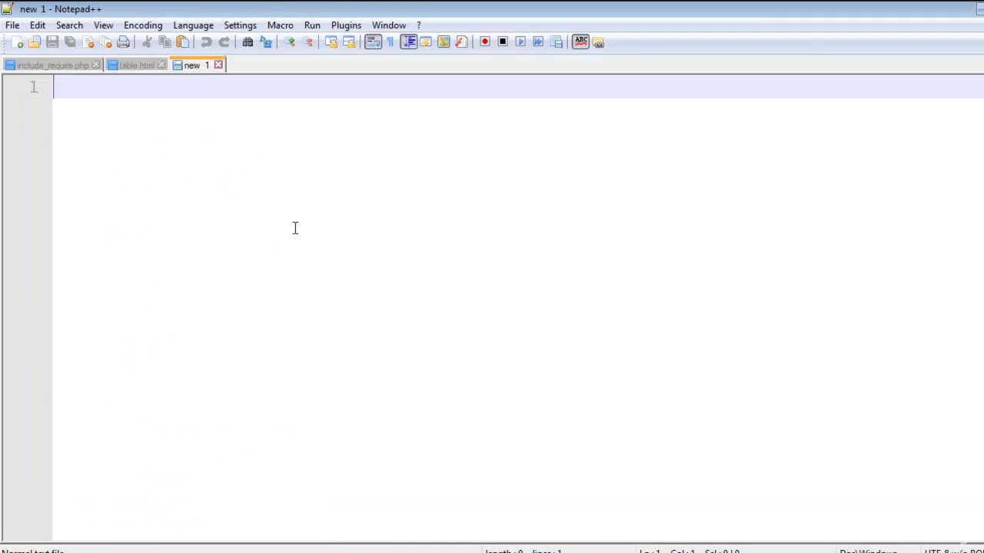
type("<form")
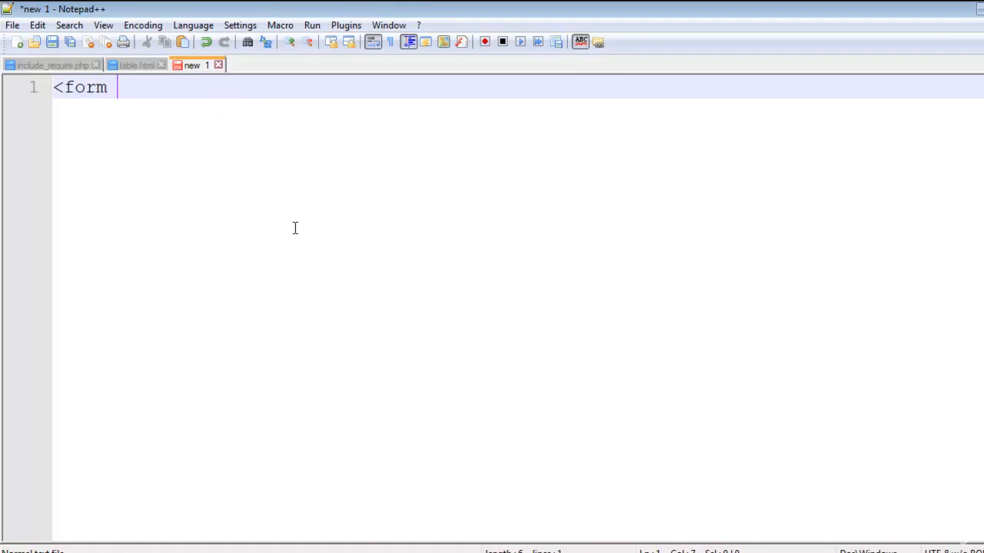
type("action=")
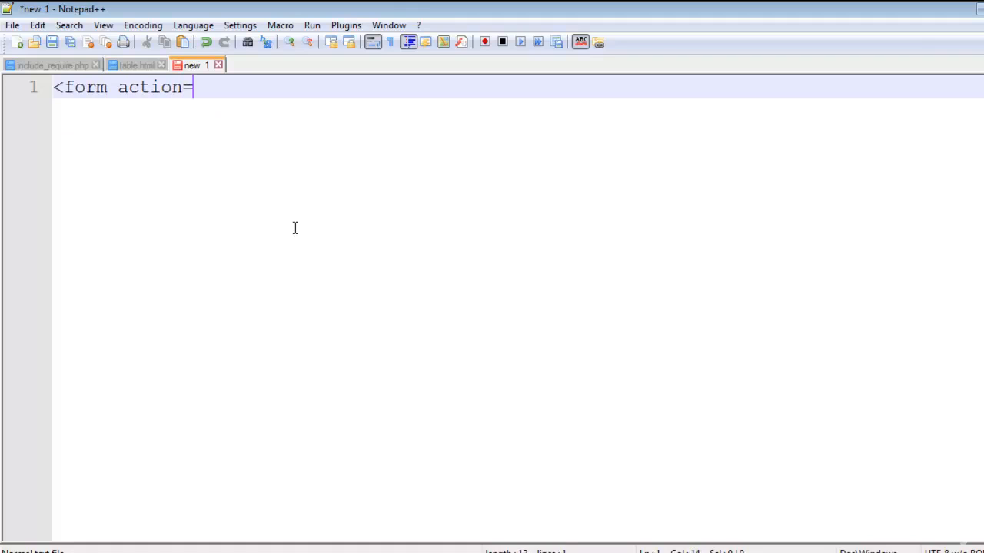
type("\"\"")
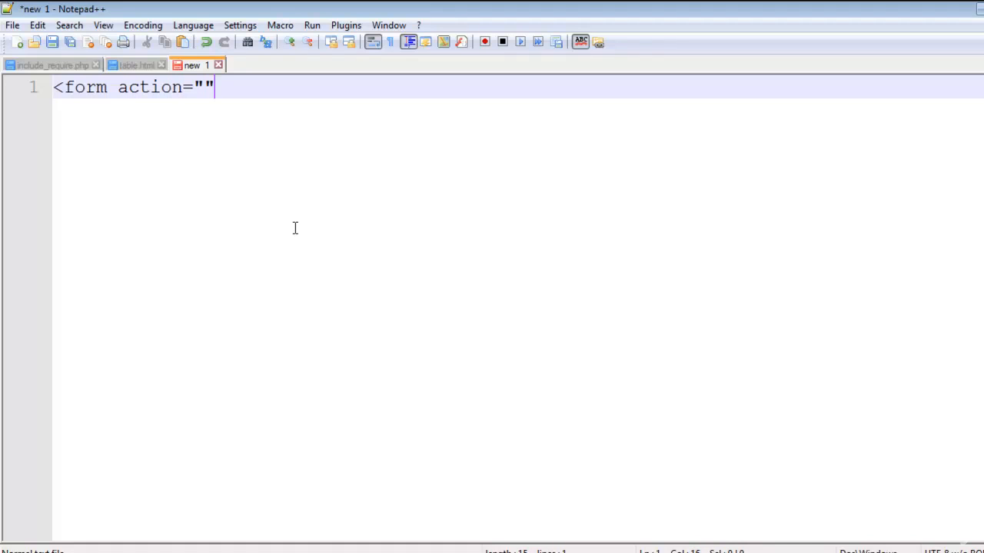
type("method=")
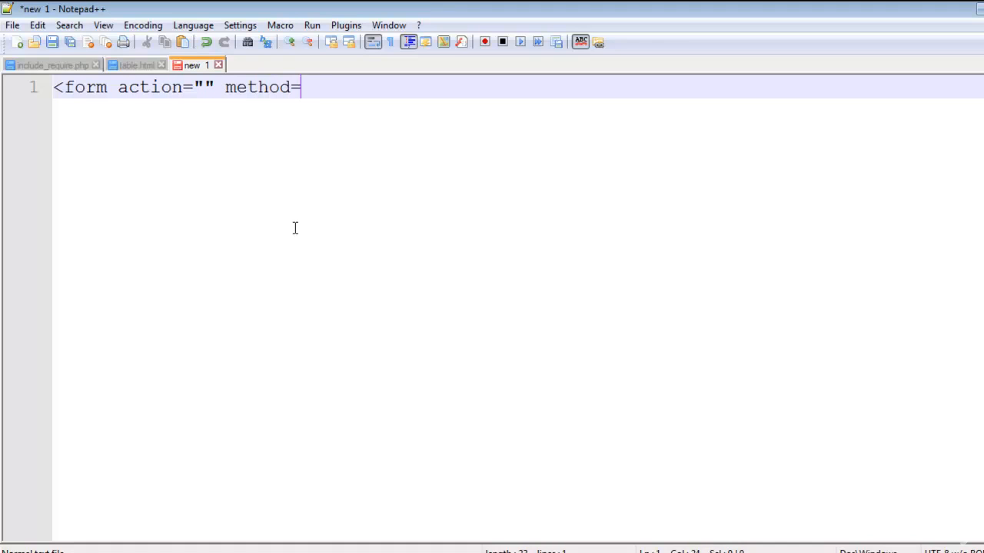
type("\"post\">")
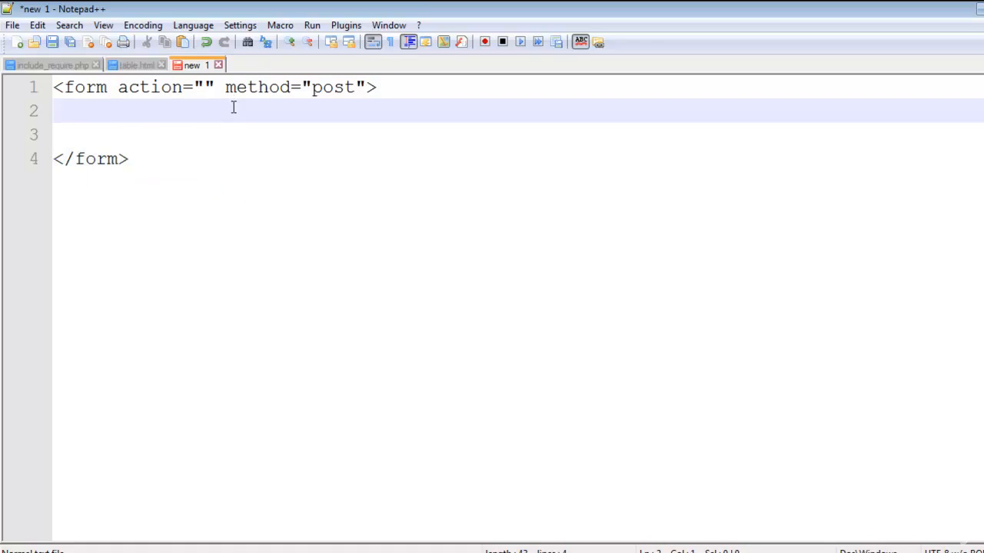
Add <input type="text" name="name"/> lines inside the form, duplicating by paste
type("<input")
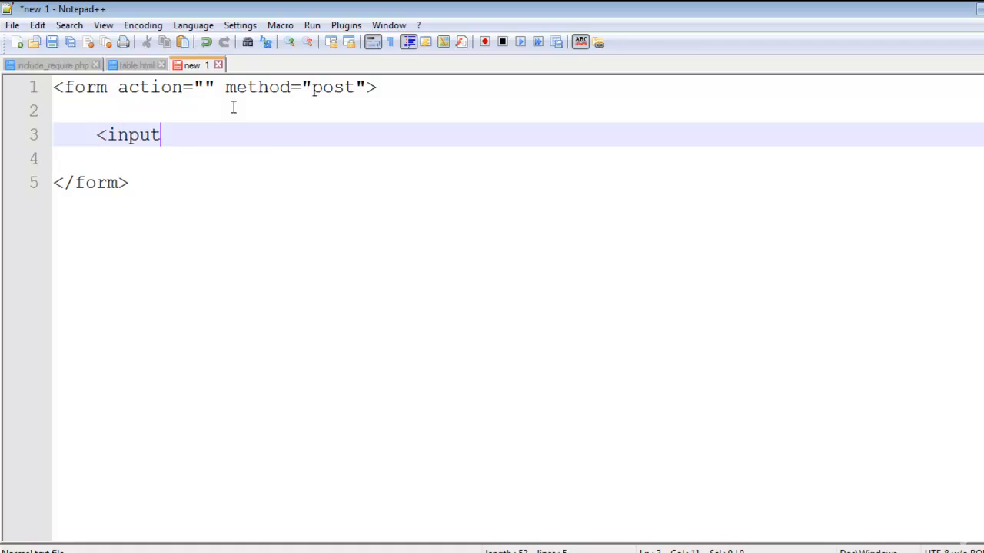
type("type=\"tes")
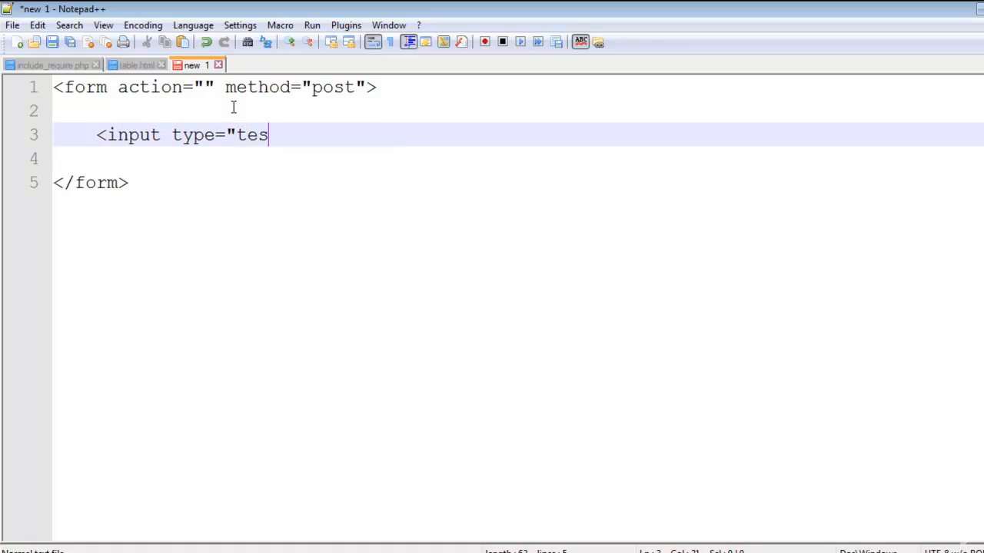
type("t\" nam")
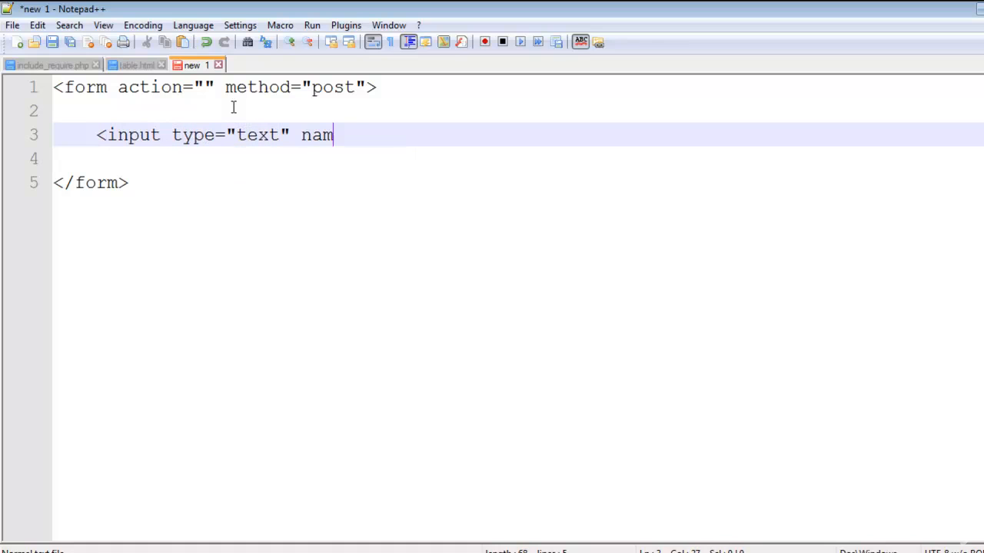
type("e=\"name")
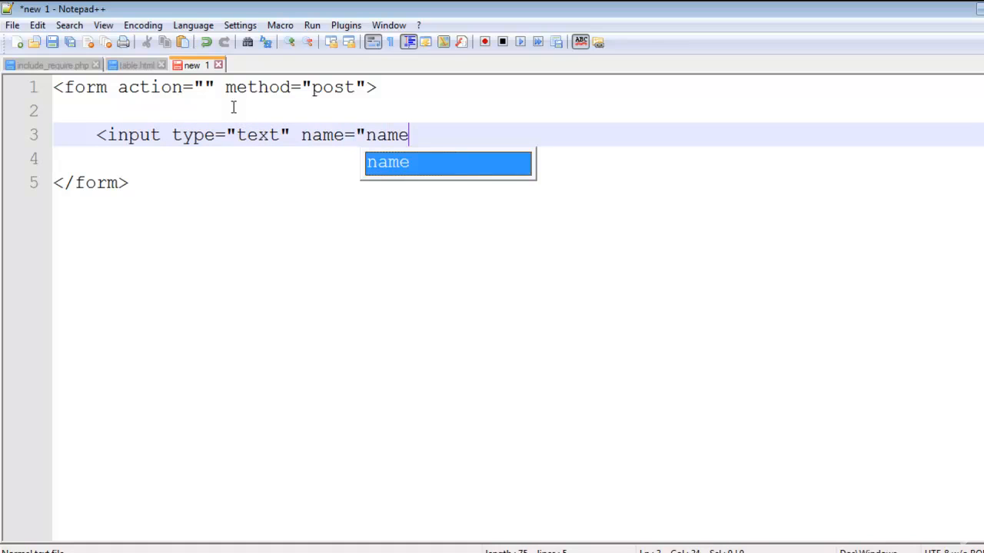
type("\"/>")
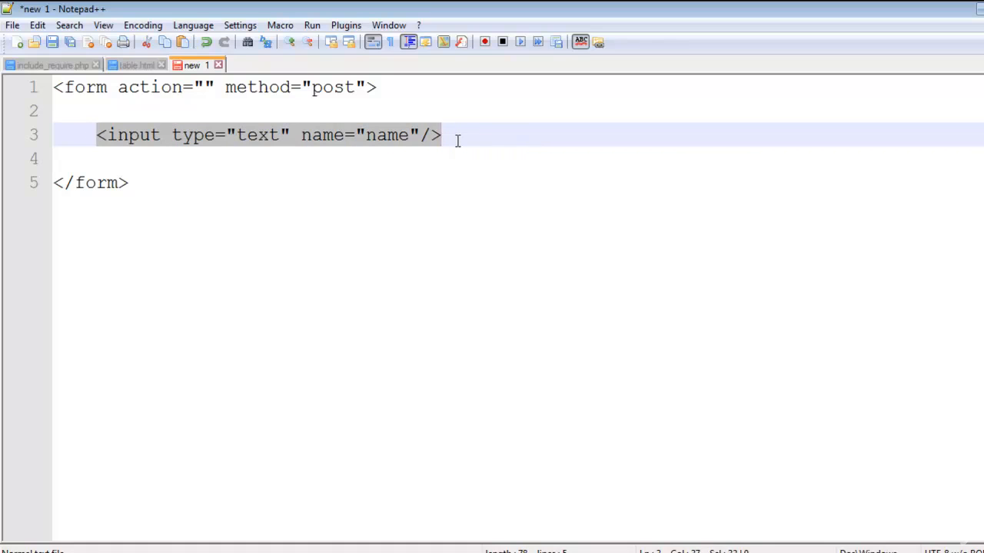
key("Ctrl+v")
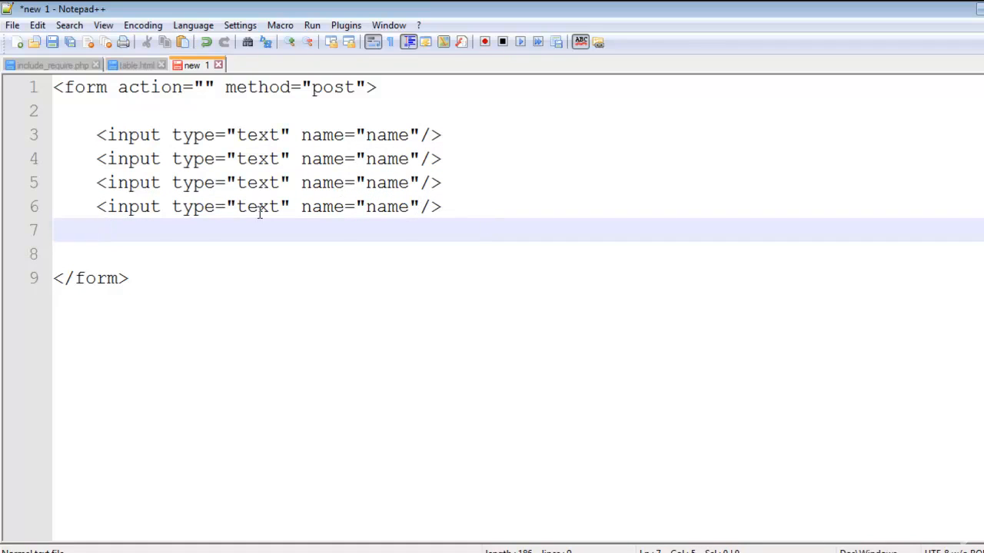
Change the last input to type submit and start saving the form file
type("submit")
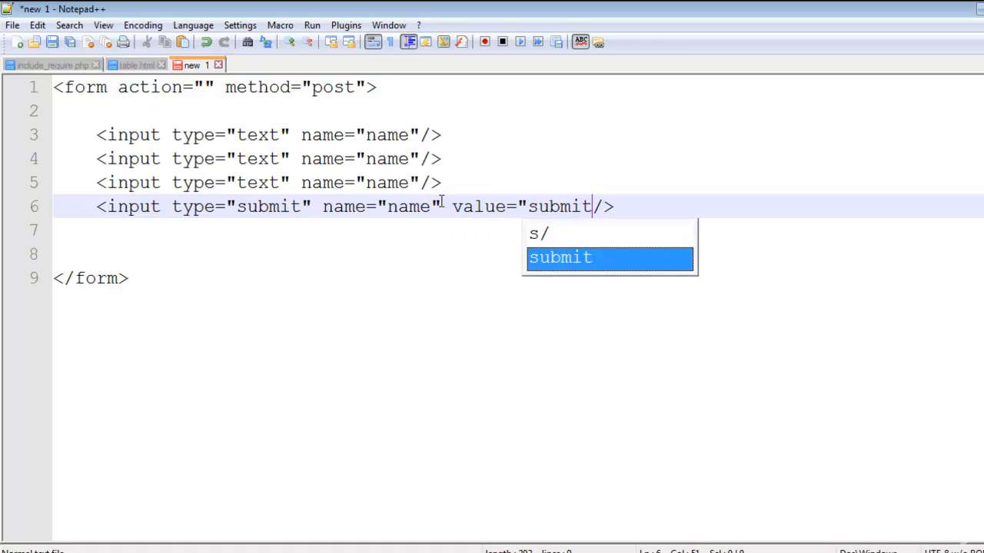
key("Enter")
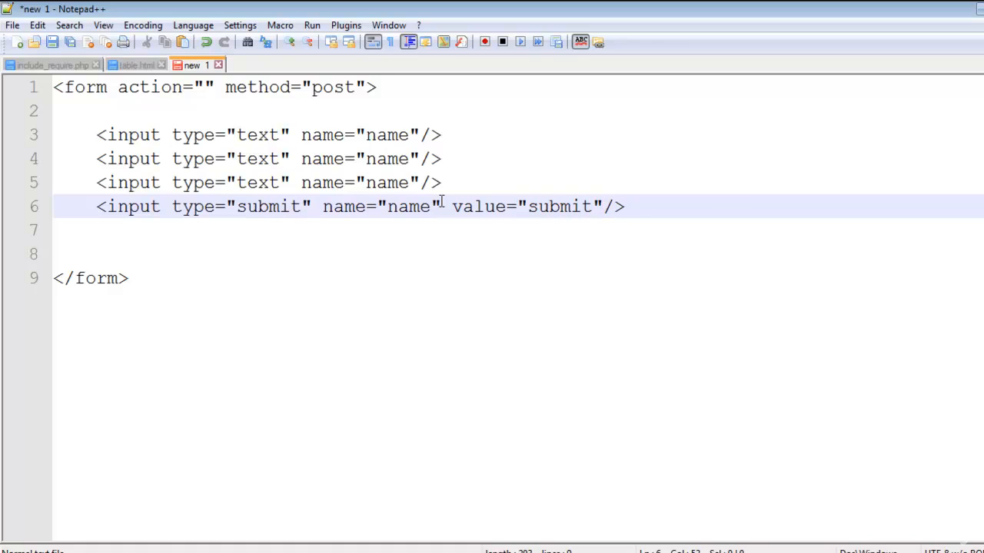
key("ctrl+s")
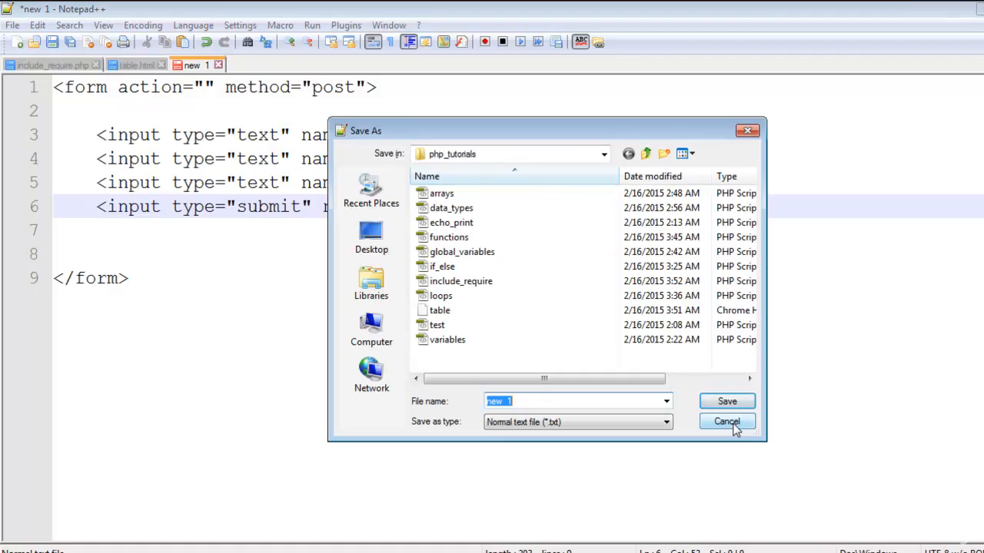
Cancel the save and add <br/> line breaks after the text inputs
left_click(725, 421)
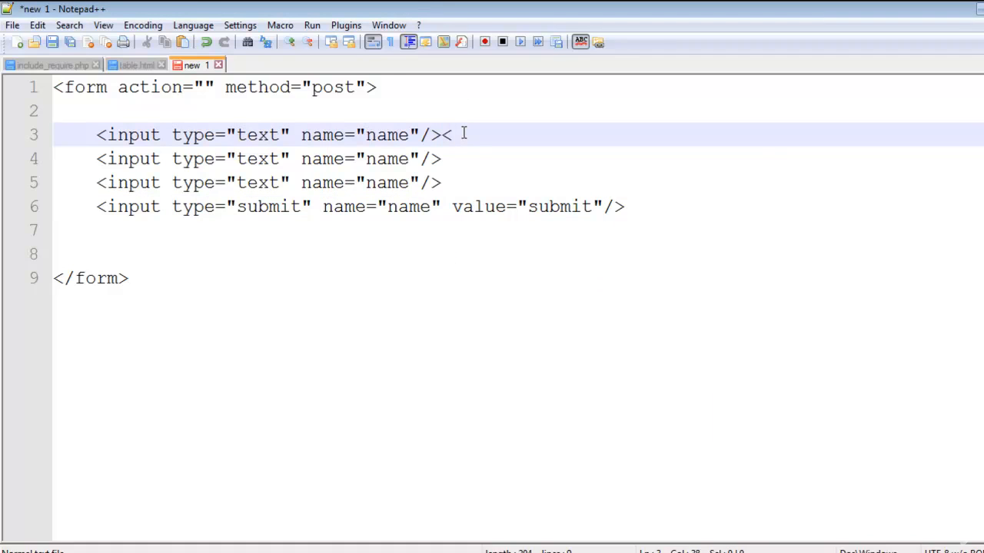
type("br/>")
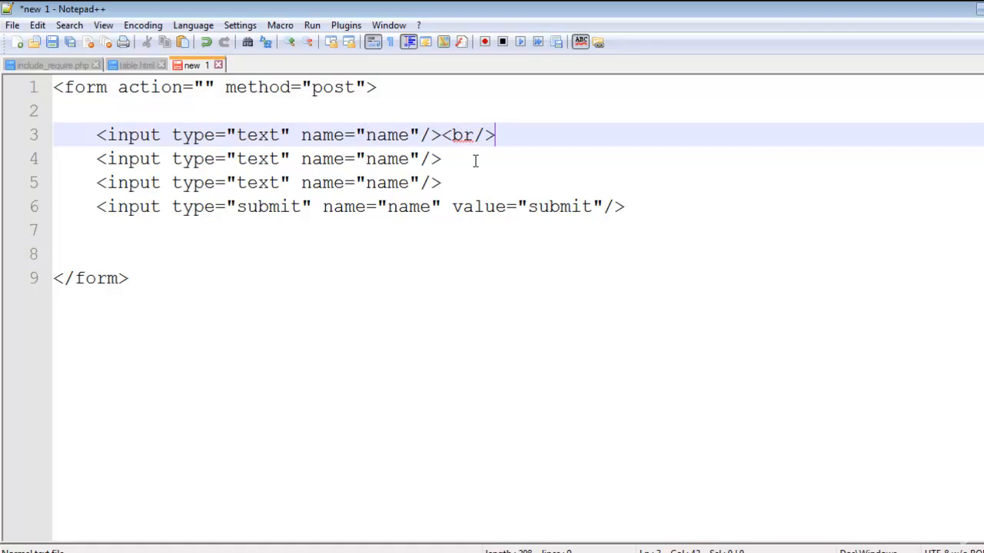
type("<br/>")
type("form.")
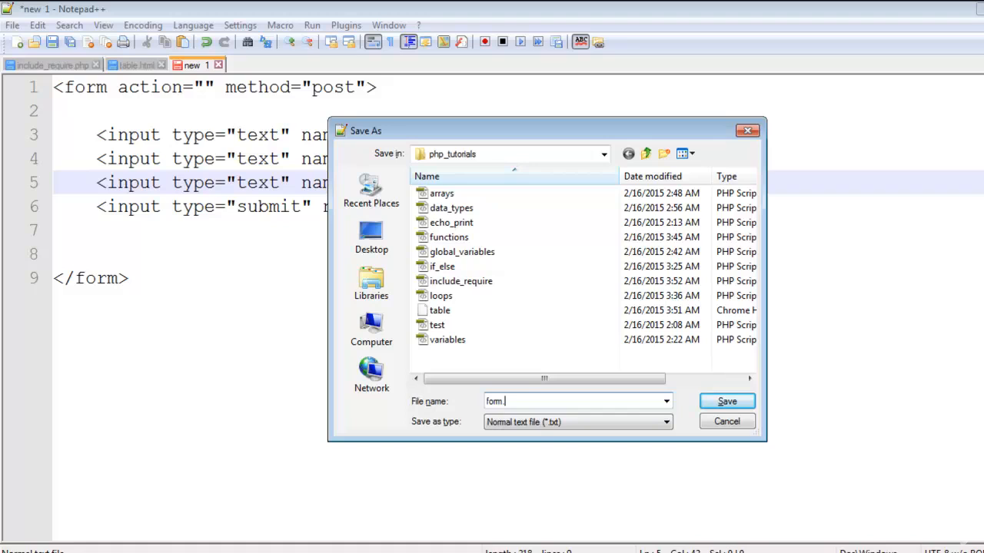
Save the form as form.html and return to include_require.php
type("html")
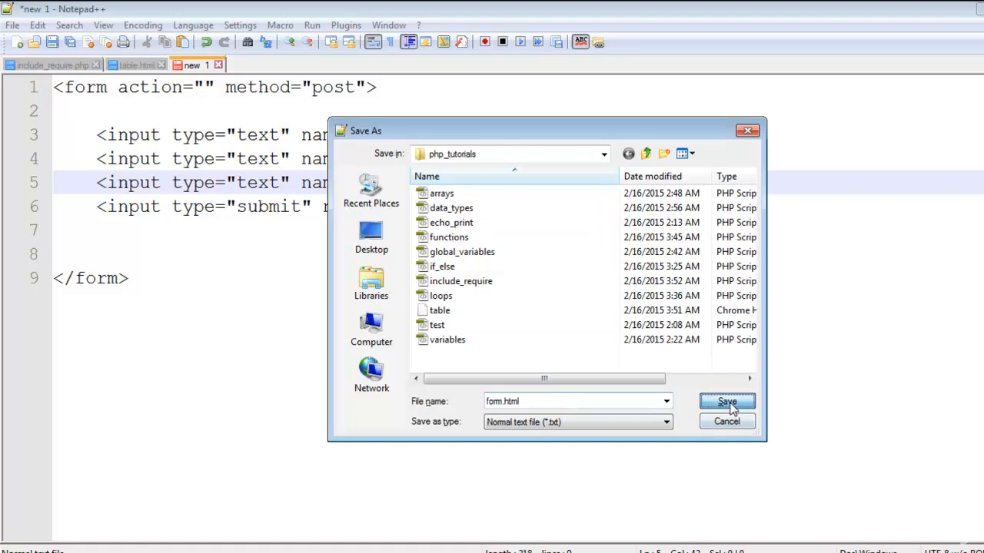
left_click(726, 403)
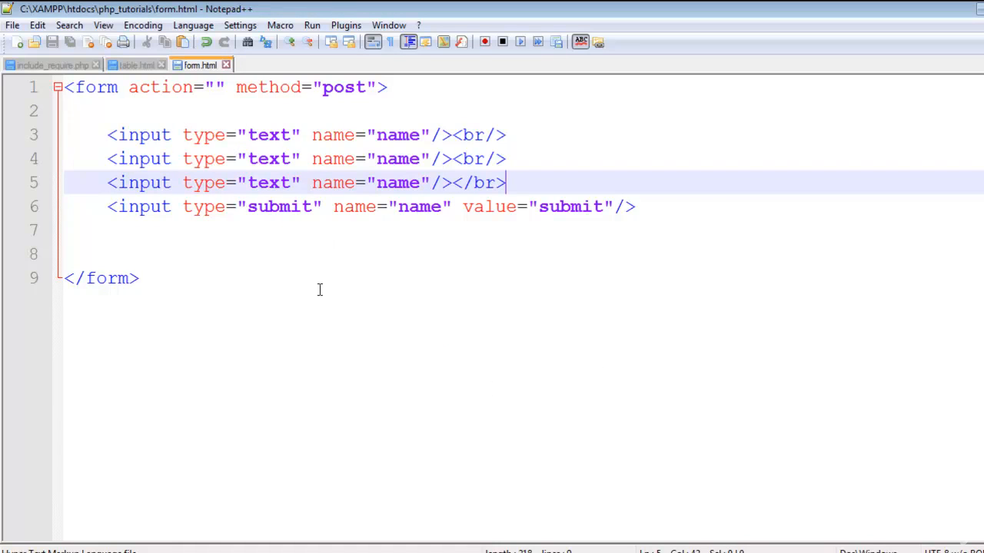
left_click(49, 65)
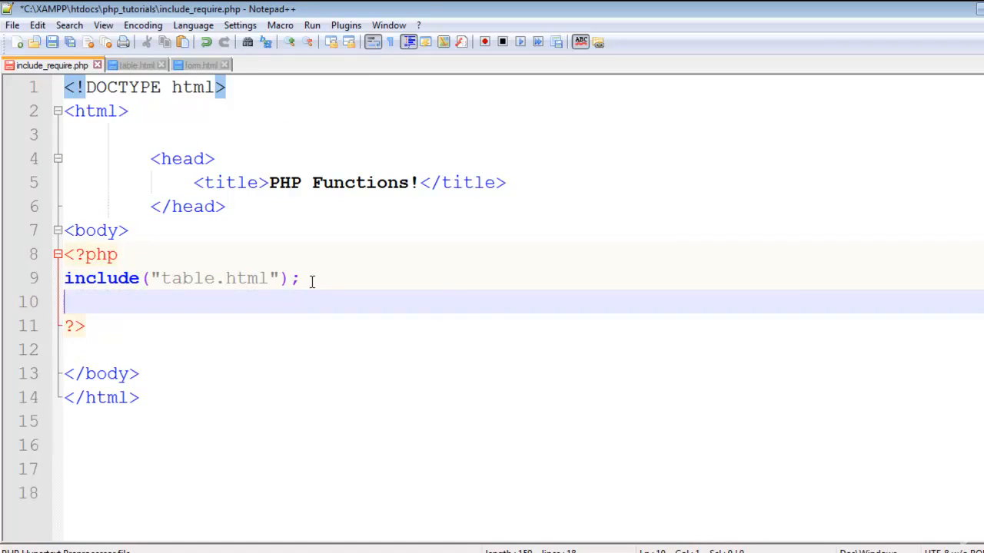
Add require("form.html"); after the table.html include line
type("require")
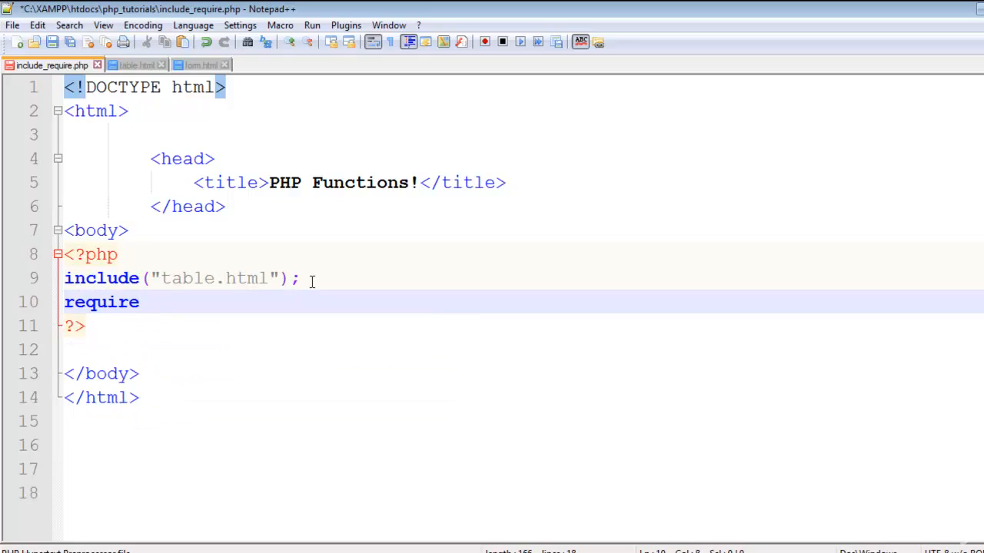
type("(\"")
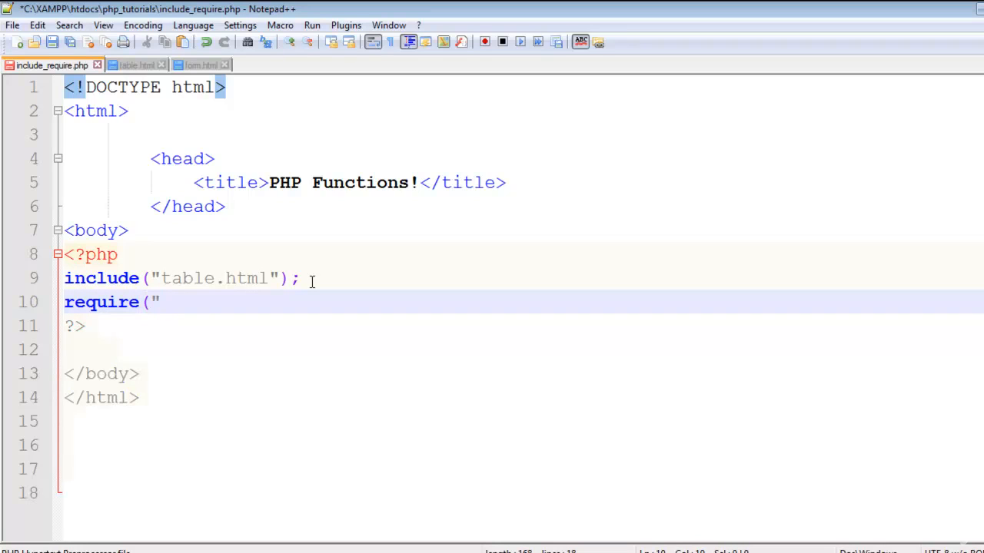
type("form.html")
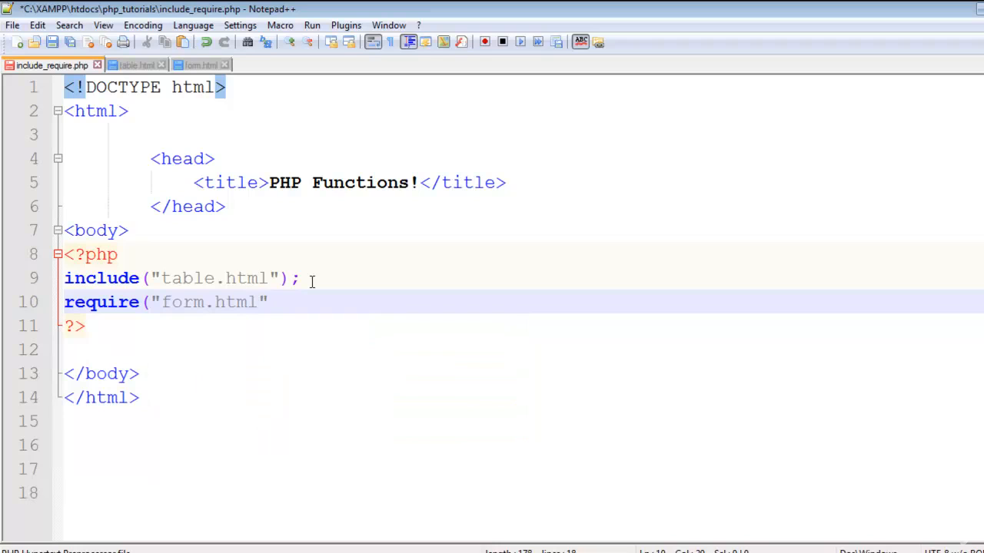
type(");")
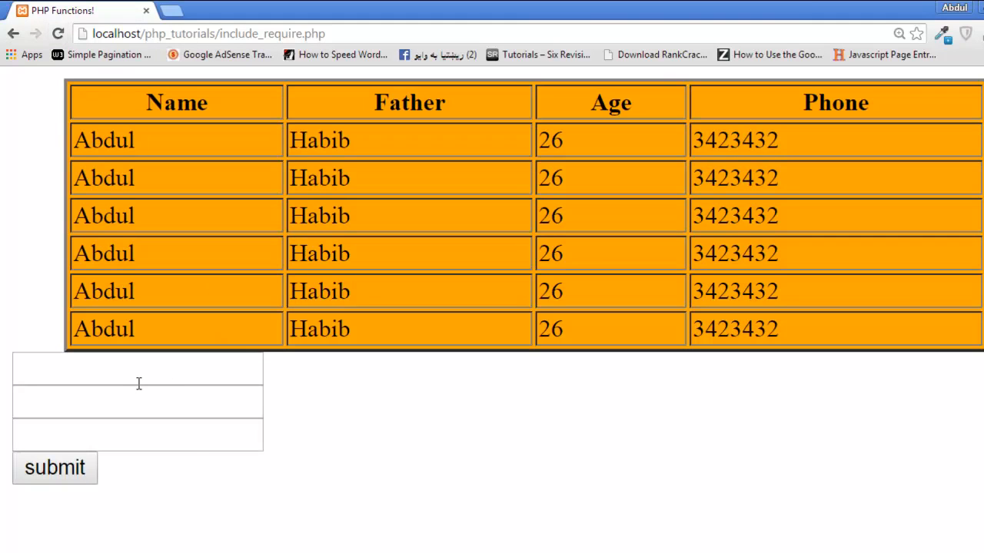
Fill the rendered form fields with sample test text
type("sdsfd")
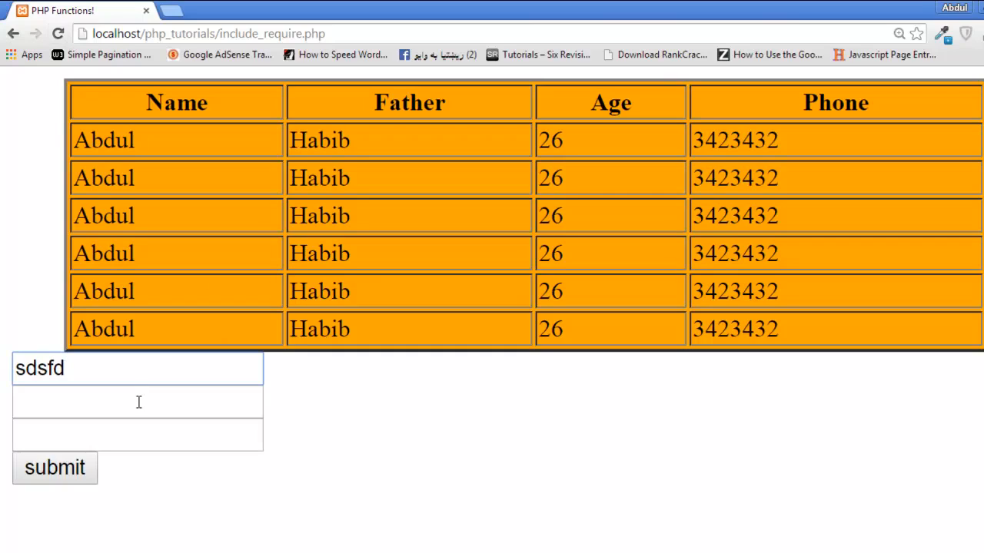
type("dsfds")
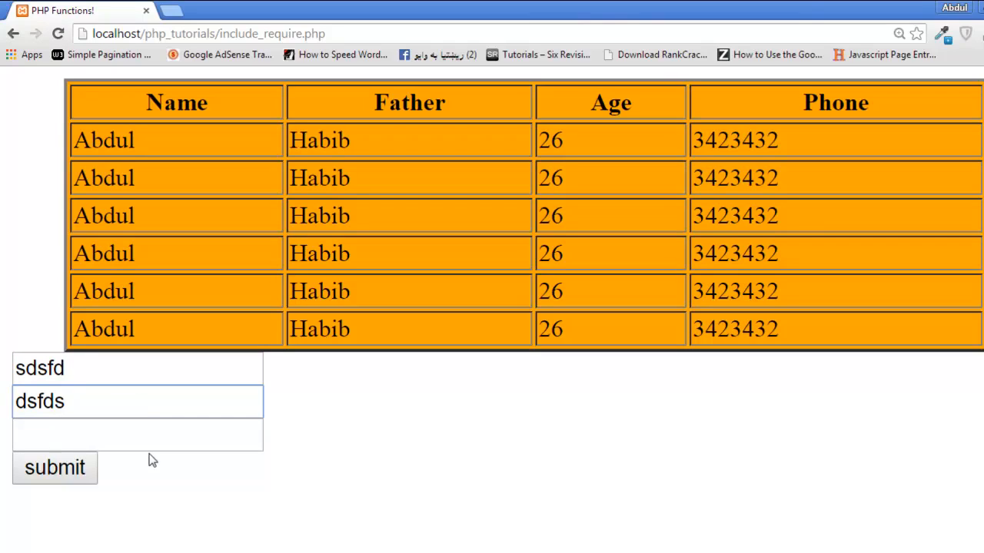
type("dsfsd")
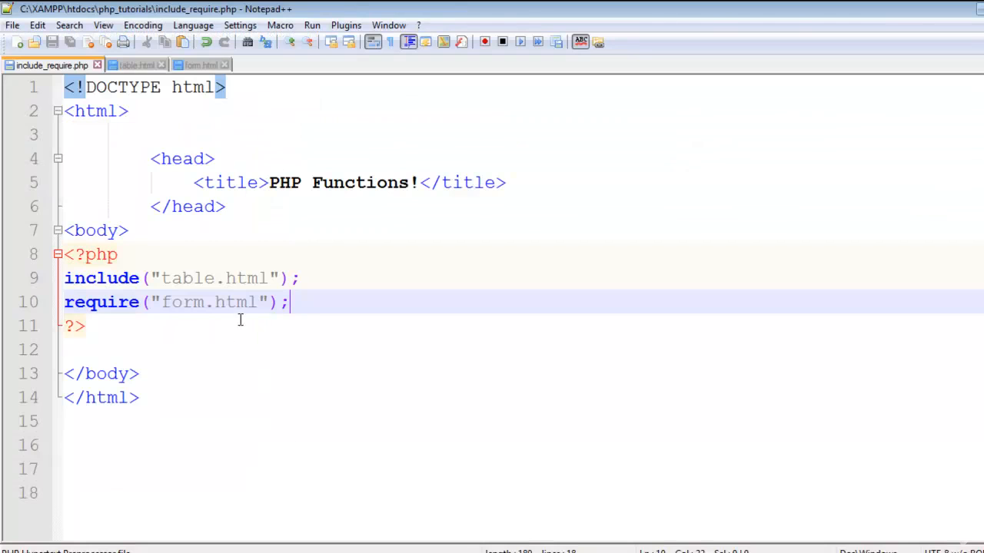
Add a require_once("table.html") line below the require line
type("require_onc")
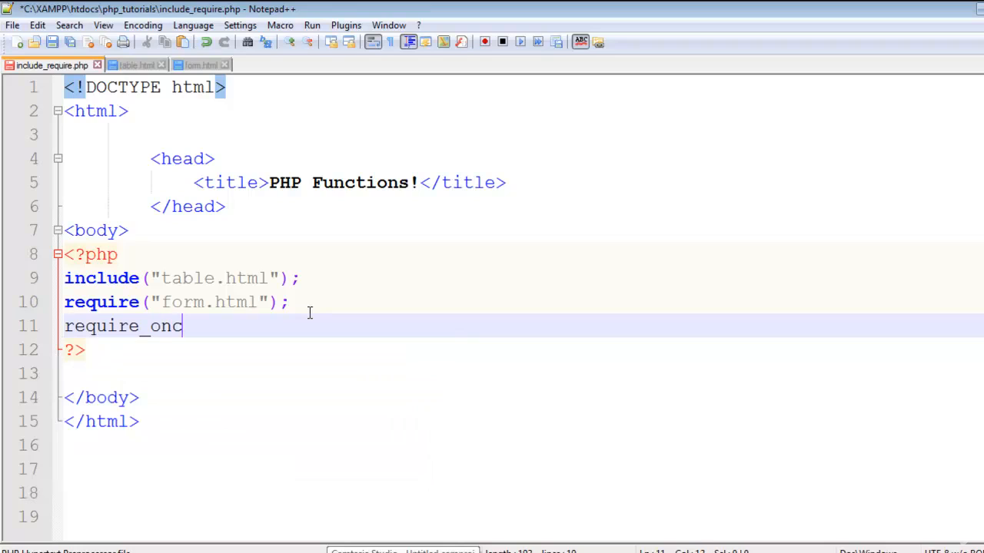
type("e")
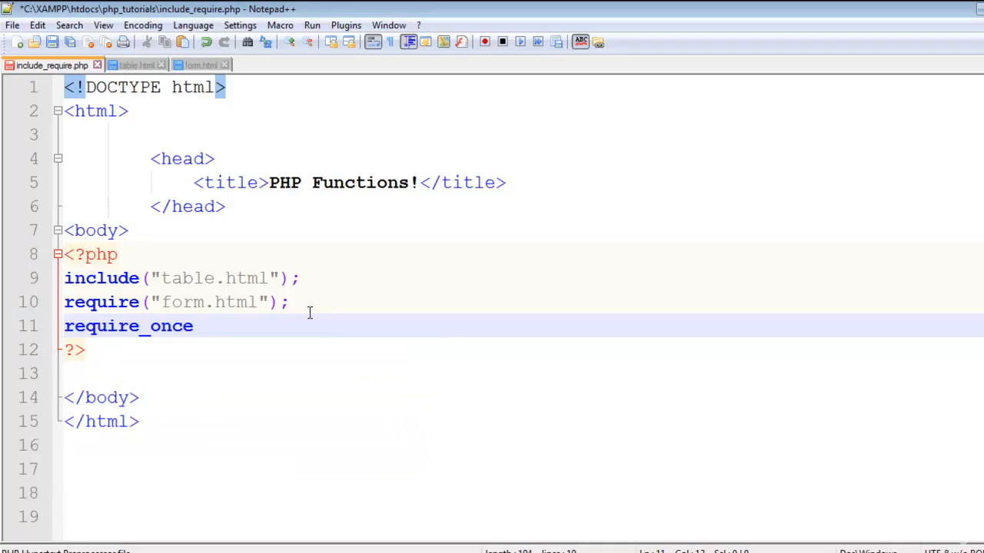
type("(\"")
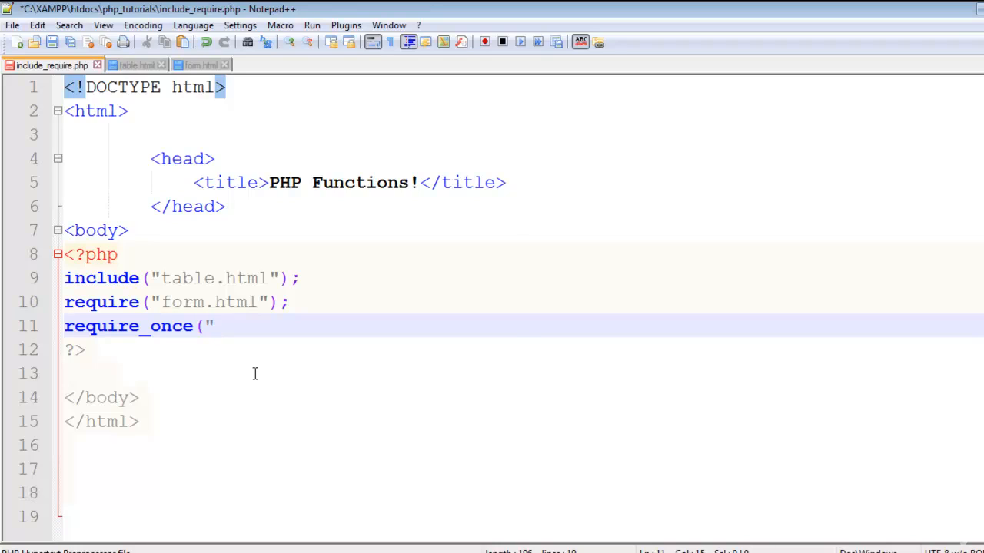
type("table.html")
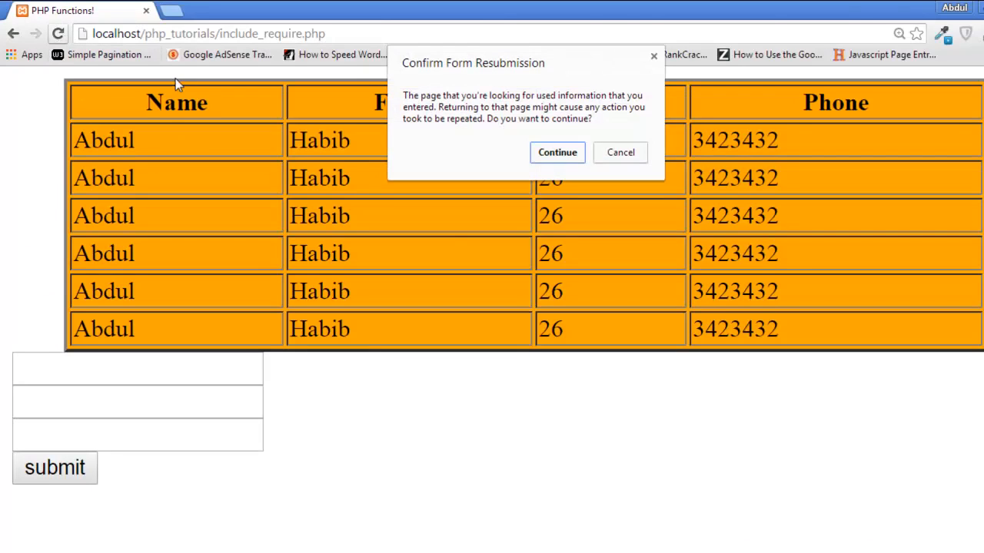
Continue past the Confirm Form Resubmission dialog to reload the page
left_click(557, 152)
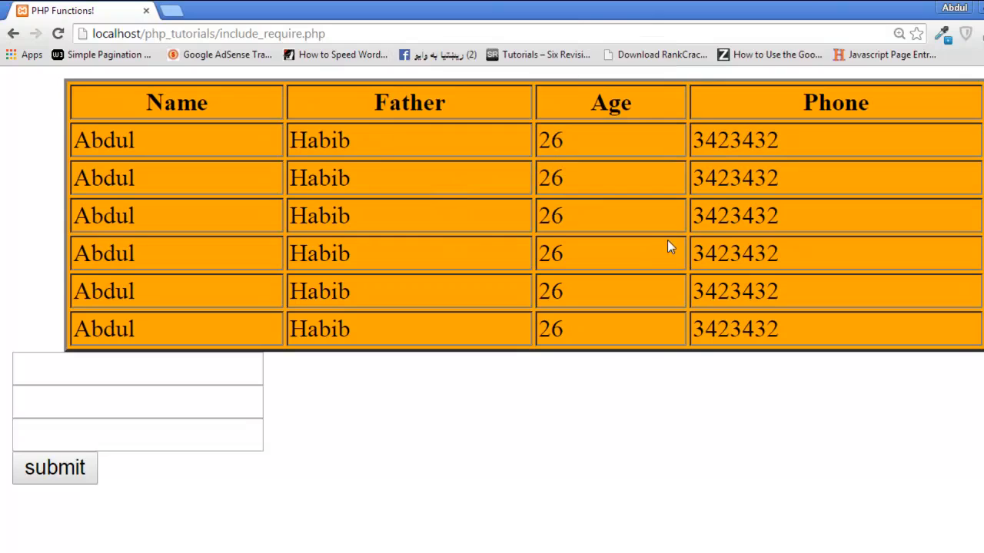
mouse_move(505, 102)
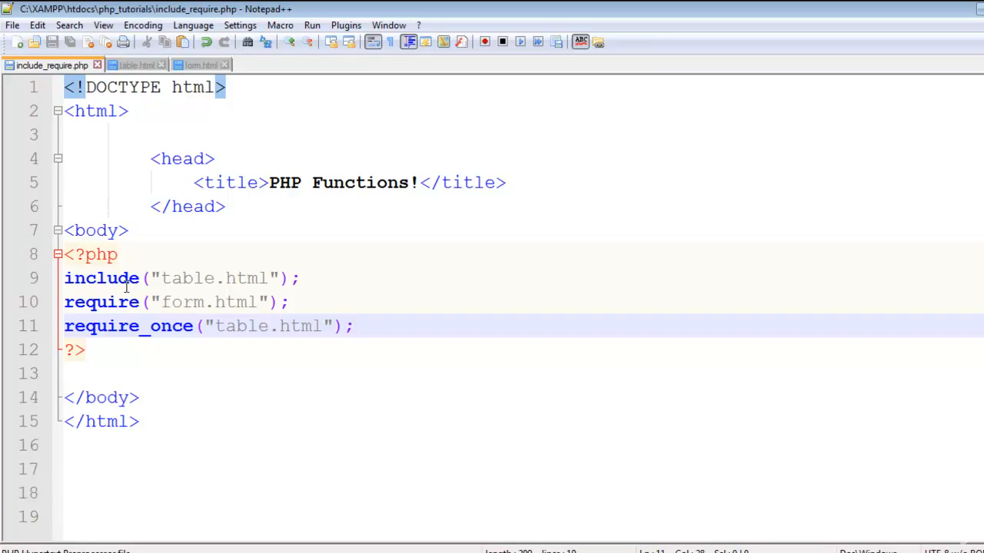
Change include("table.html") to include_once and complete require_once
type("_")
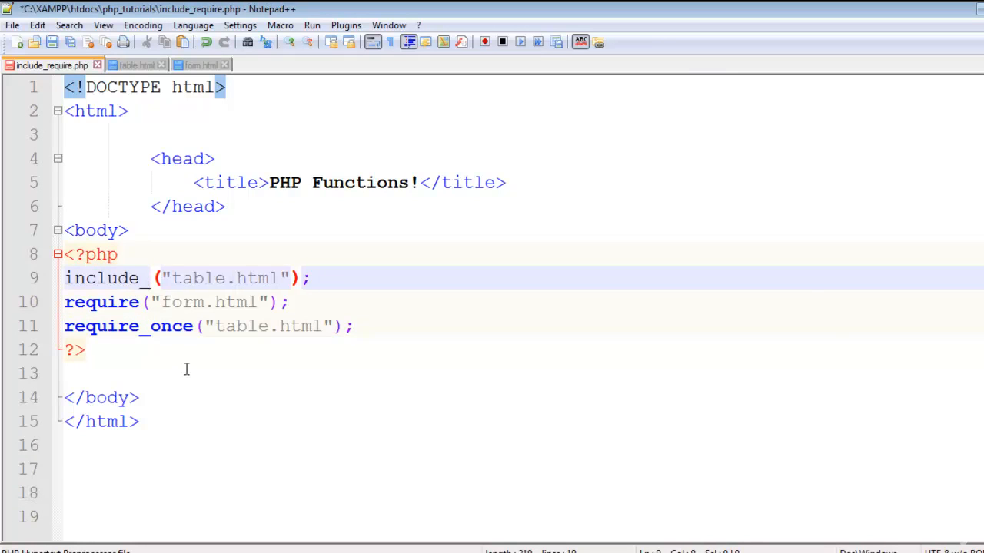
type("_once")
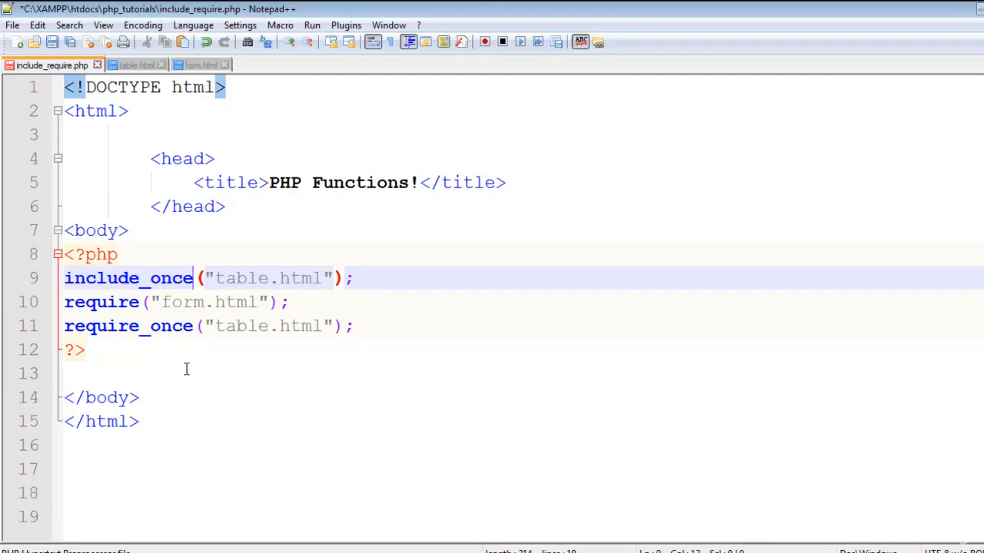